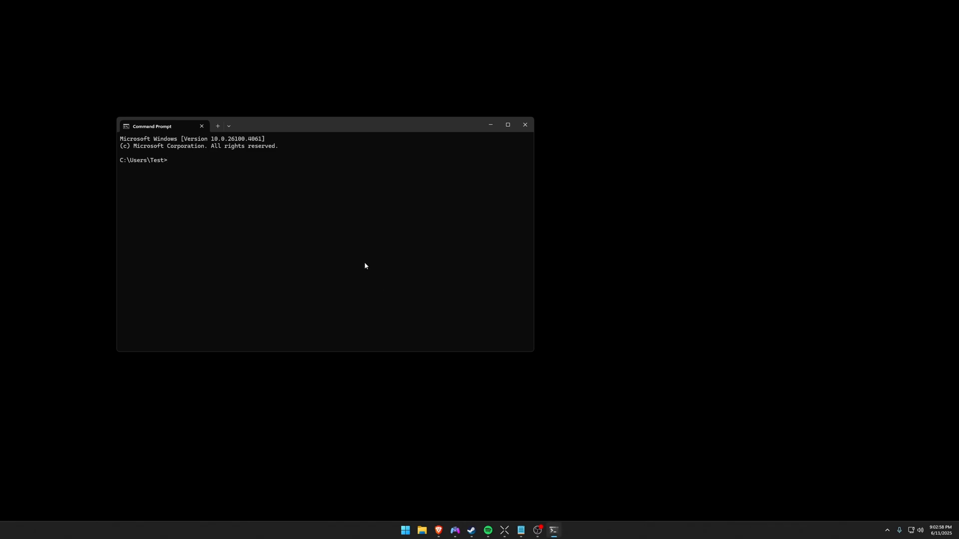
Run ipconfig to find the default gateway address 192.168.50.1.
text(ipconfig)
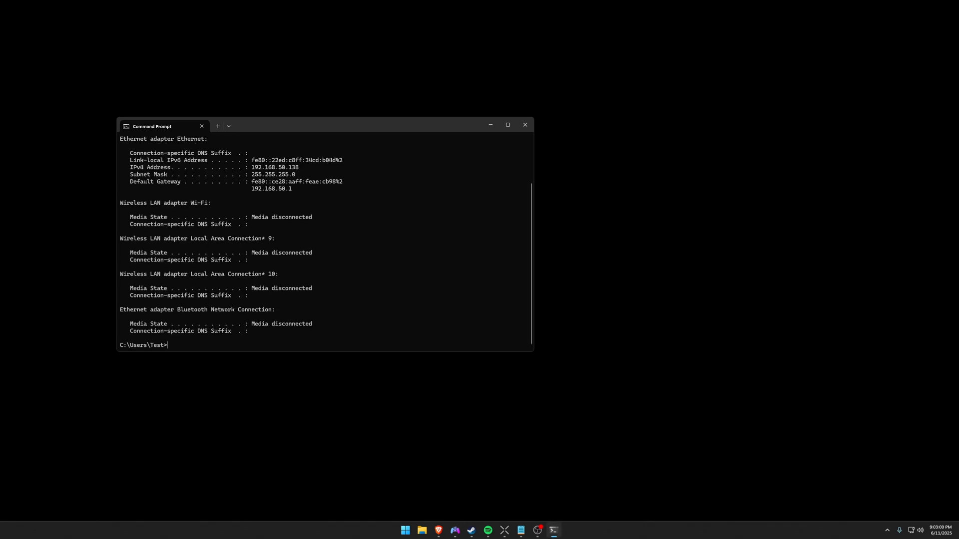
mouse_move(130, 186)
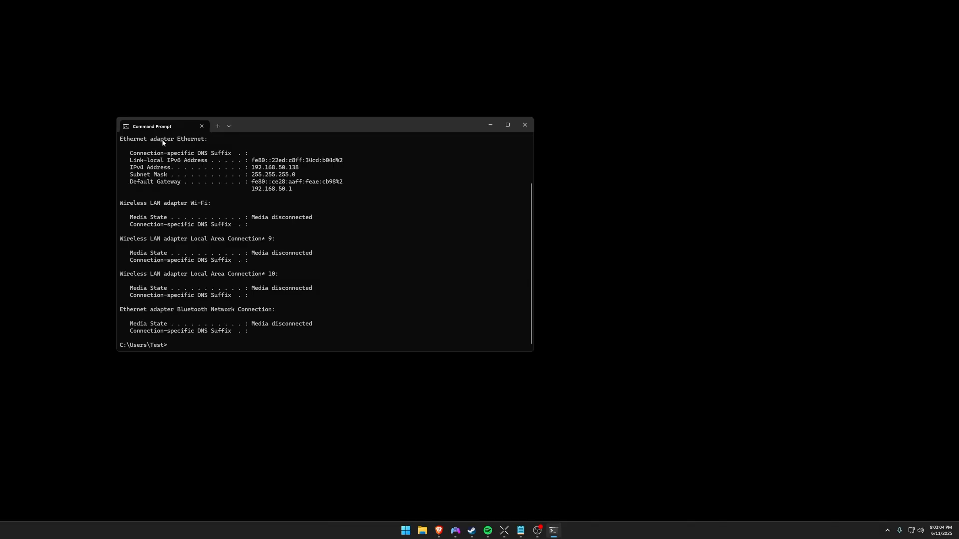
mouse_move(197, 183)
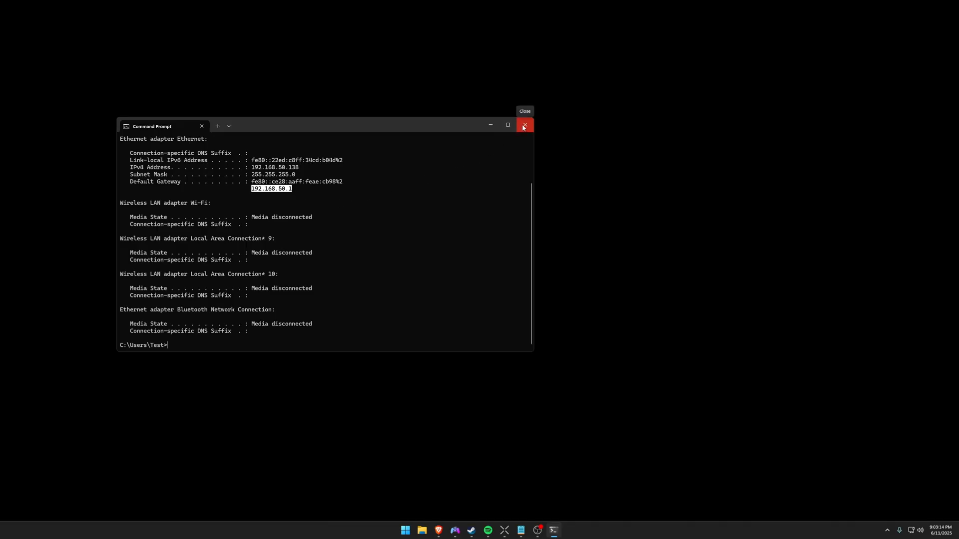
Close Command Prompt, check the default router credentials image, and return to the ASUS login page.
click(523, 125)
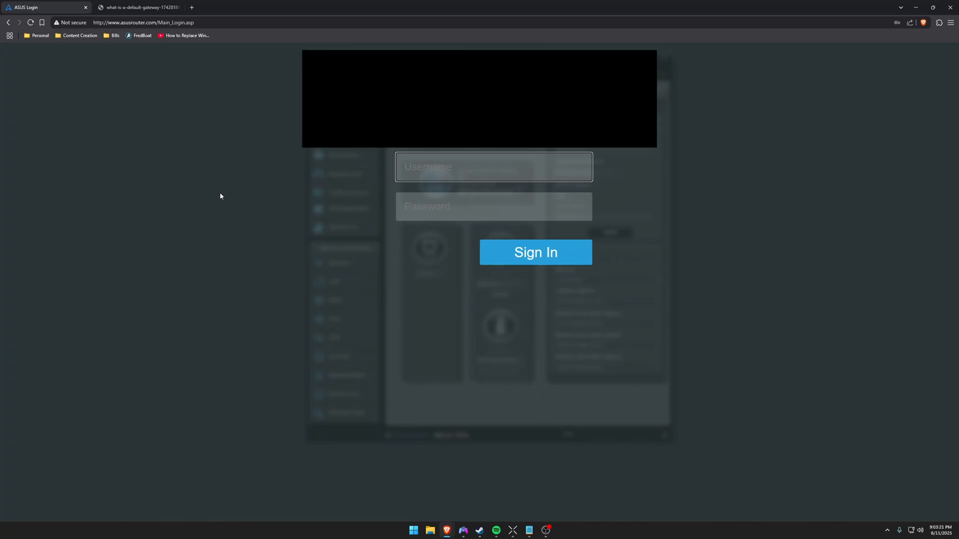
mouse_move(228, 173)
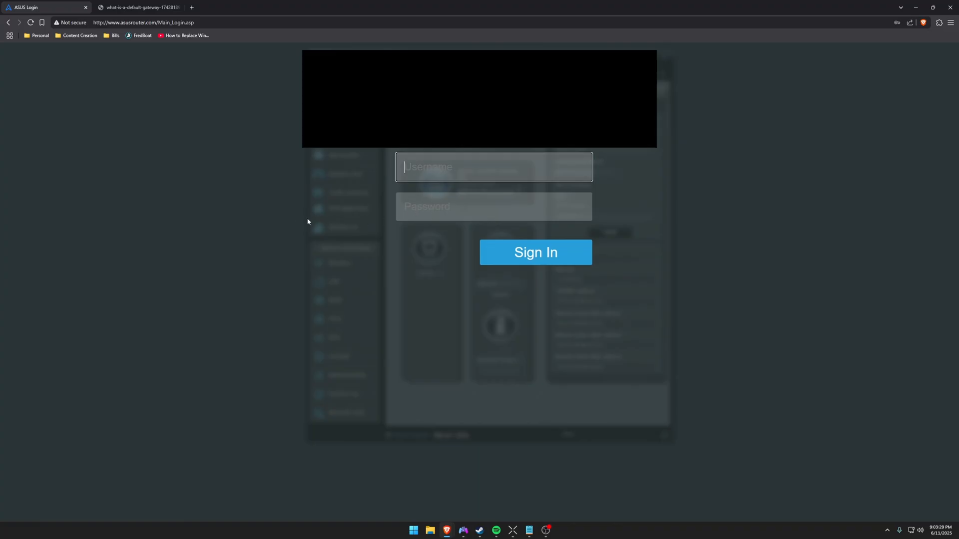
mouse_move(239, 216)
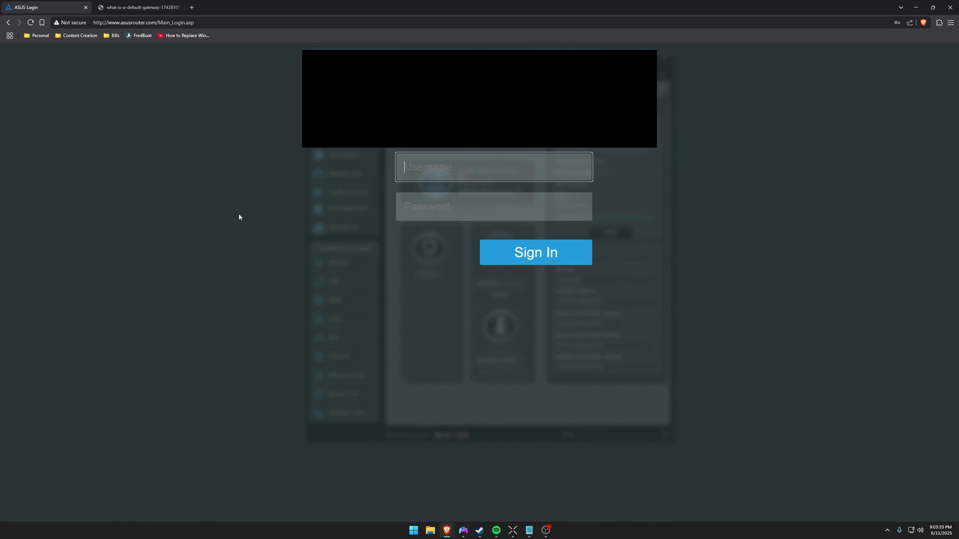
mouse_move(147, 40)
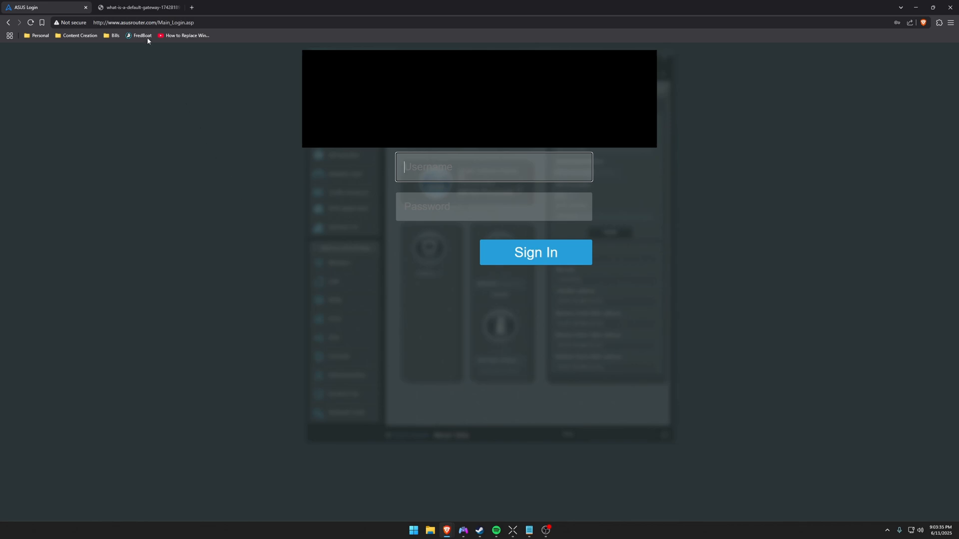
click(137, 7)
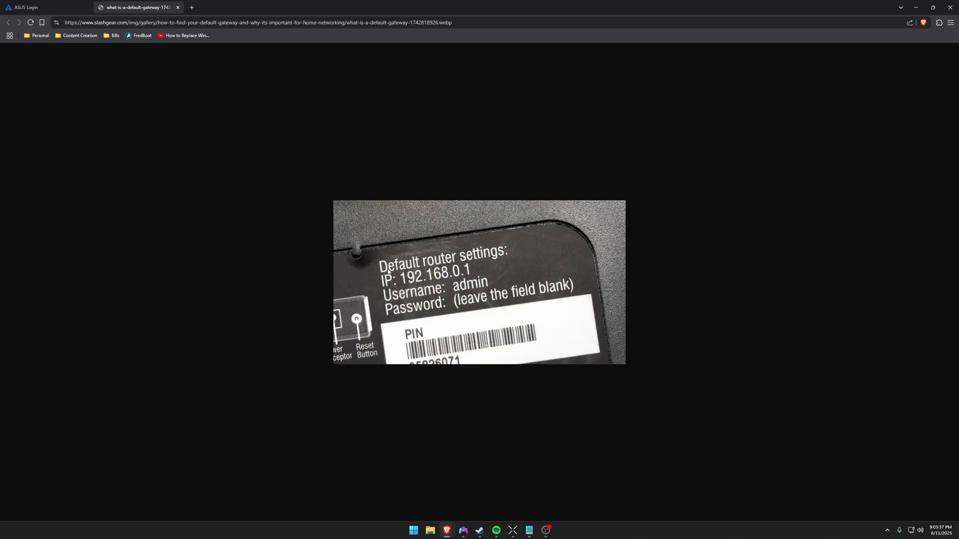
mouse_move(446, 271)
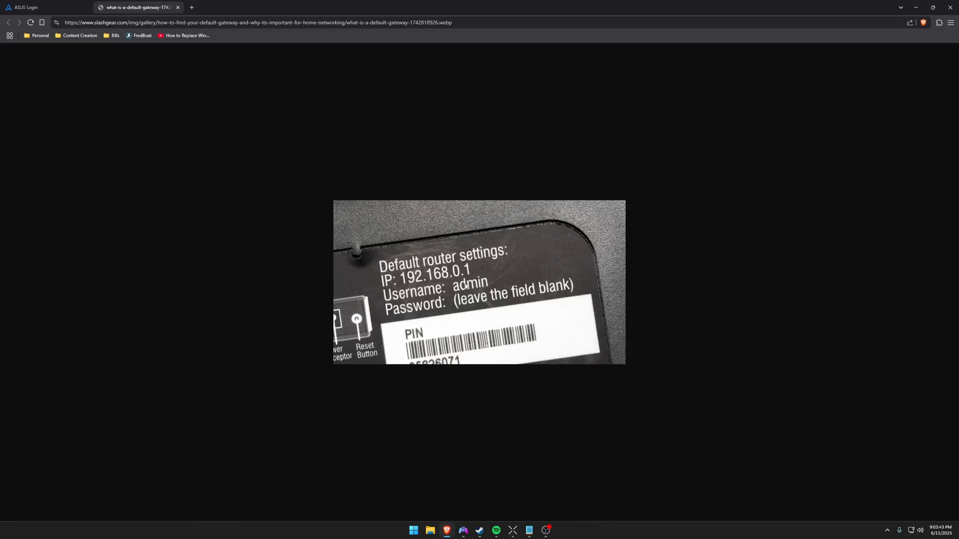
mouse_move(363, 184)
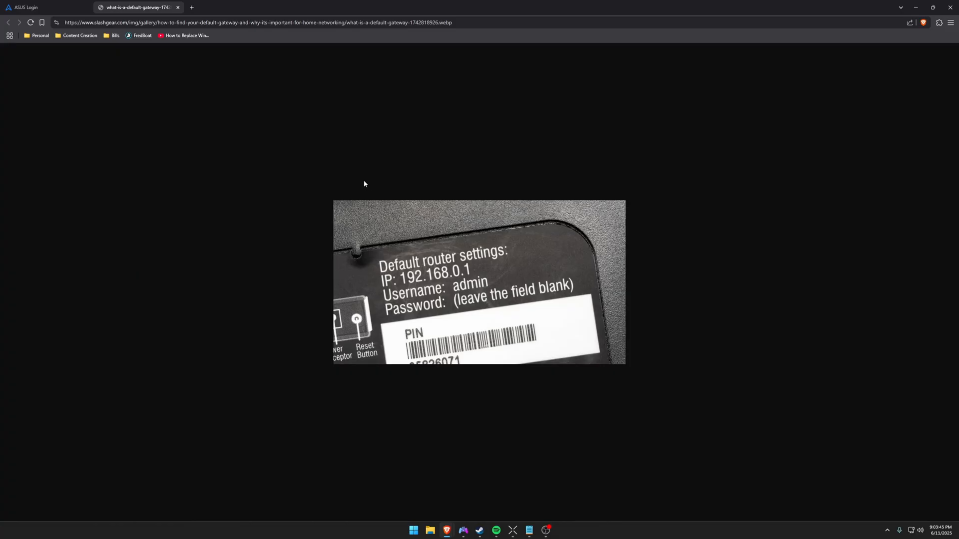
mouse_move(436, 281)
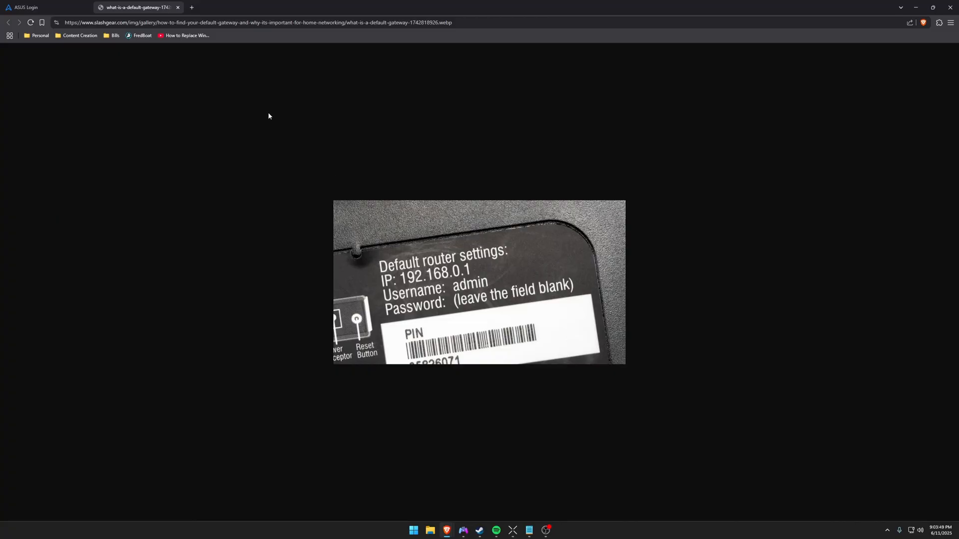
click(43, 7)
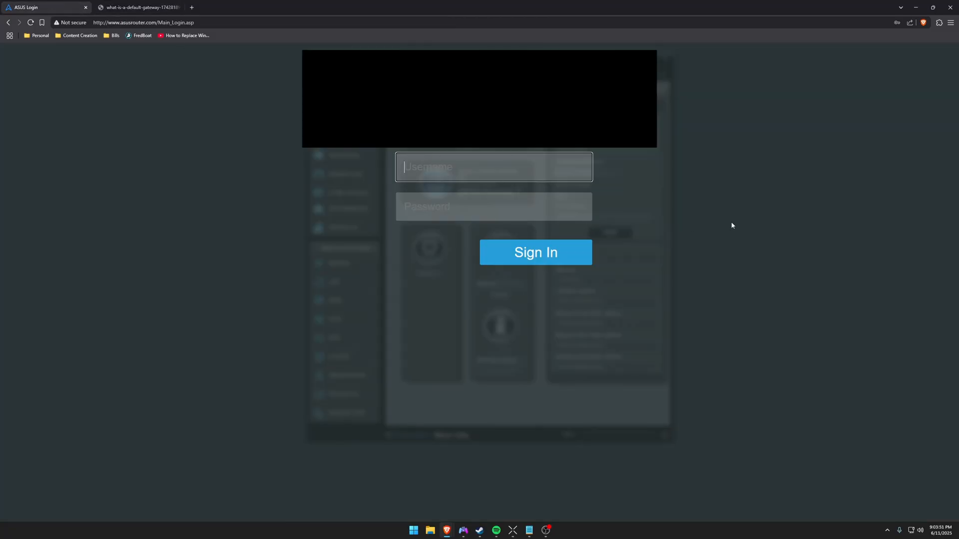
Sign in to the router and name the new manual game profile Beamng.
click(535, 252)
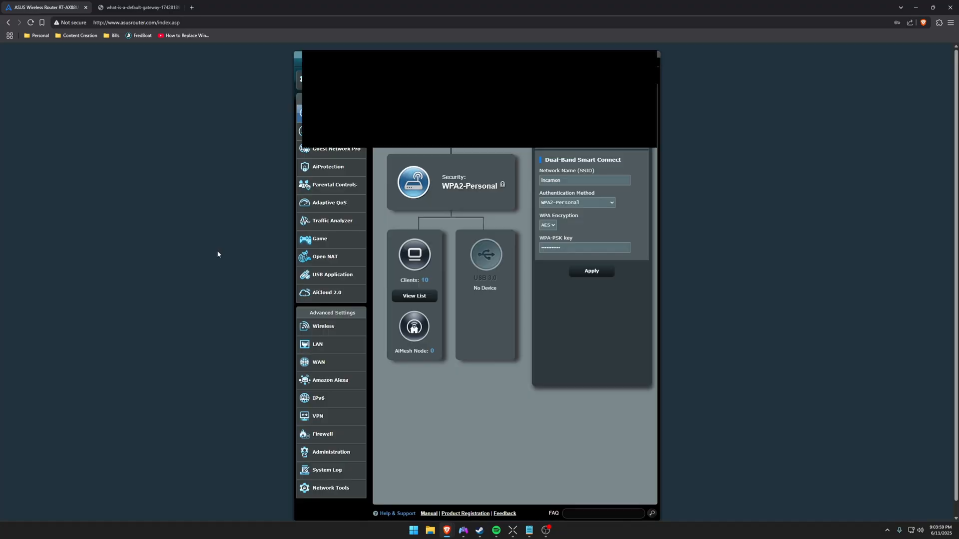
mouse_move(231, 258)
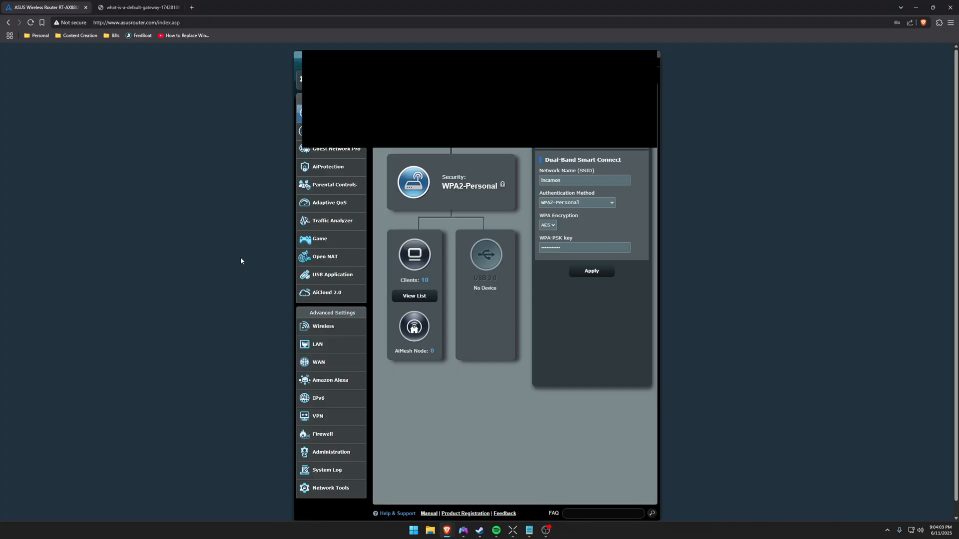
mouse_move(320, 238)
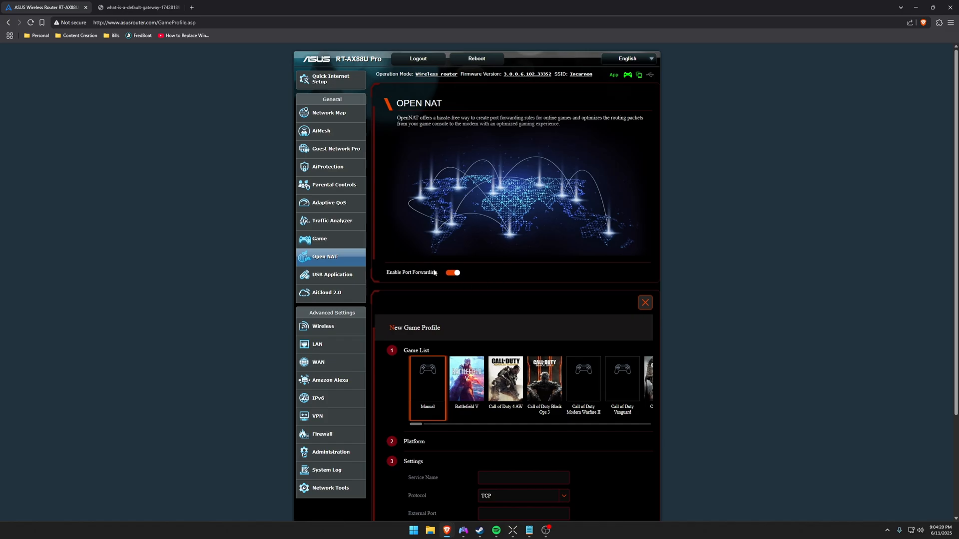
scroll(down, 3)
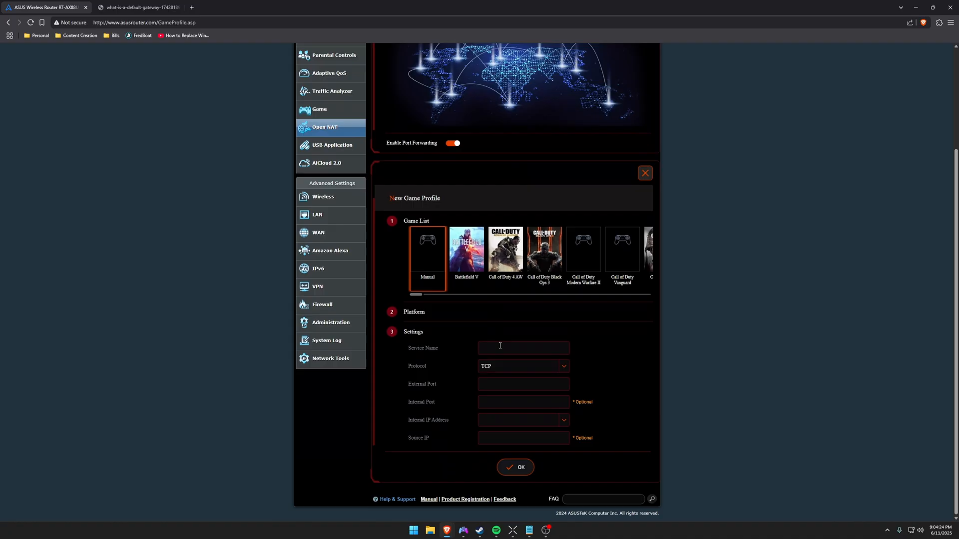
text(Beam)
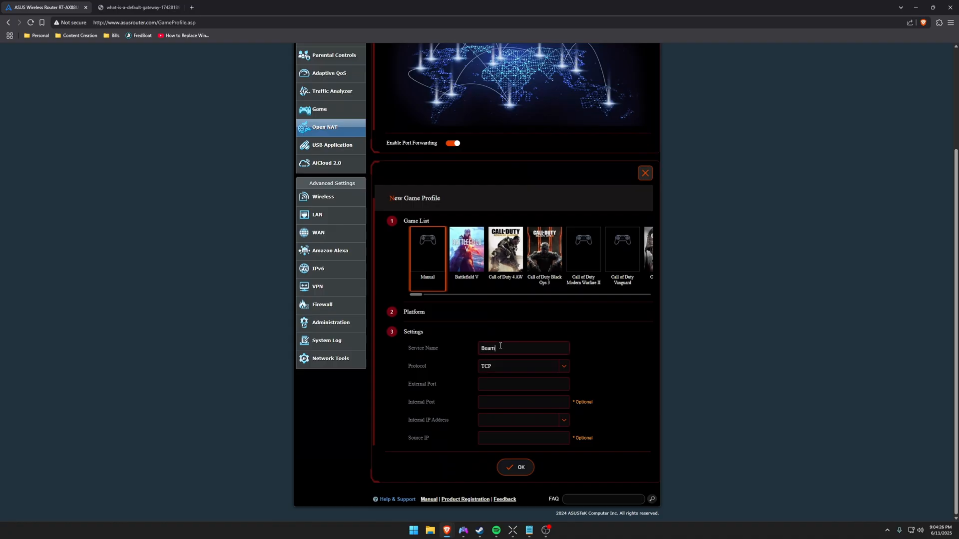
Set the profile protocol to Both (TCP and UDP) and external port 30814.
click(522, 366)
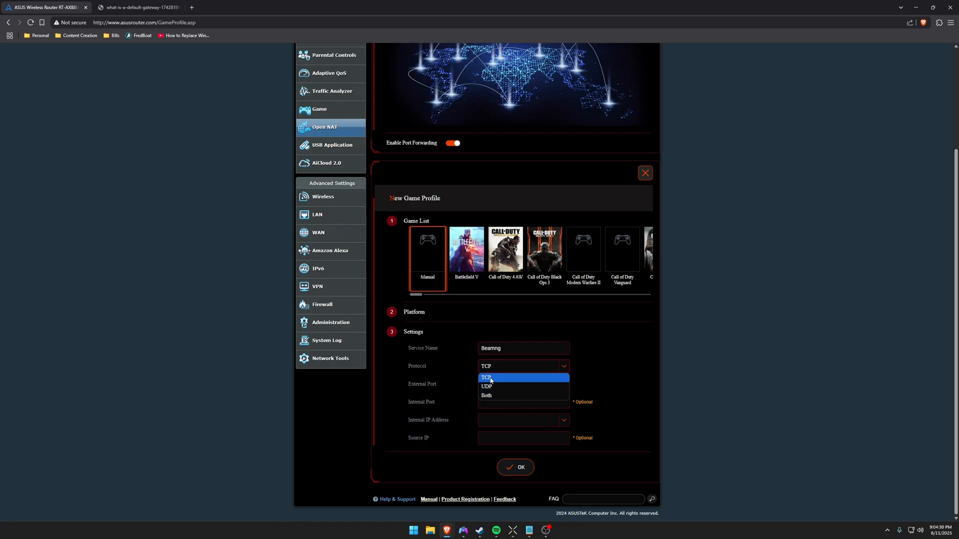
click(487, 395)
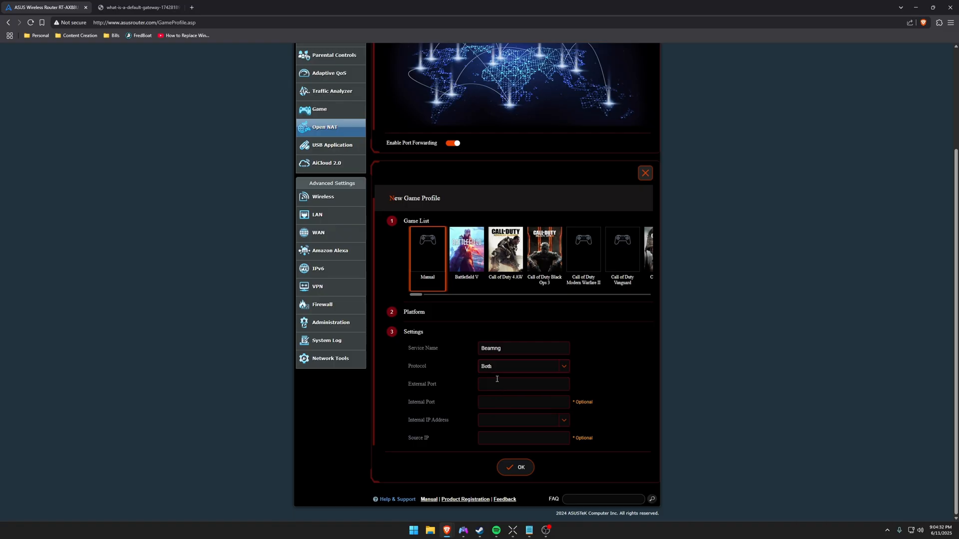
click(522, 365)
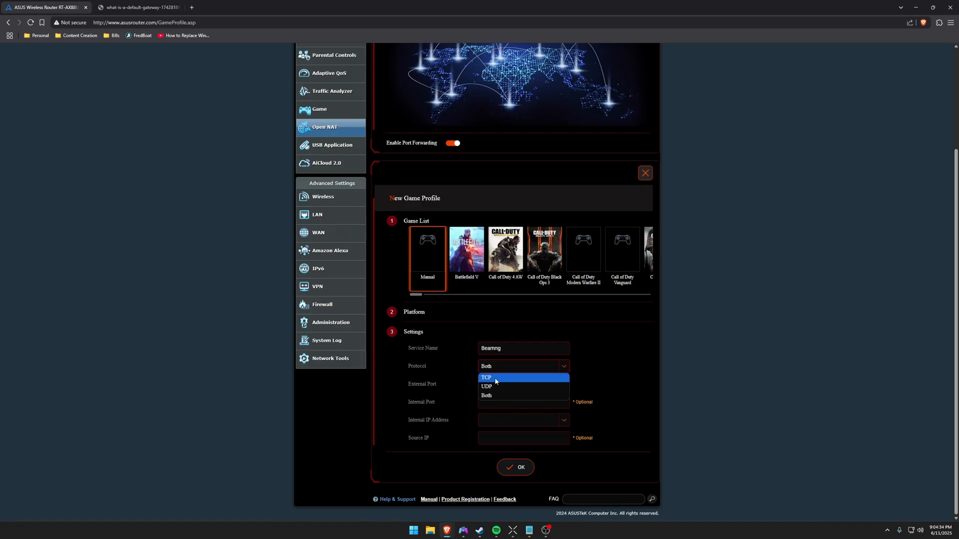
click(486, 396)
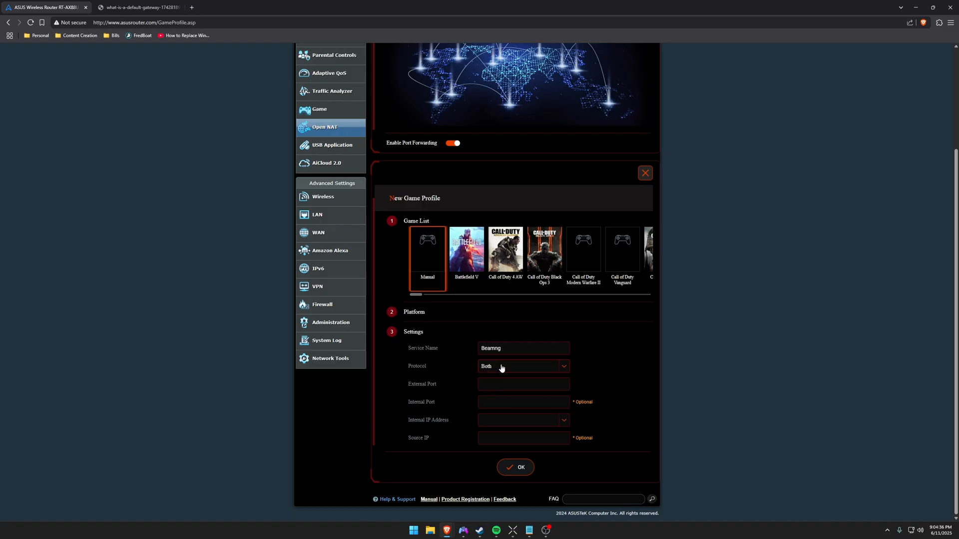
click(523, 366)
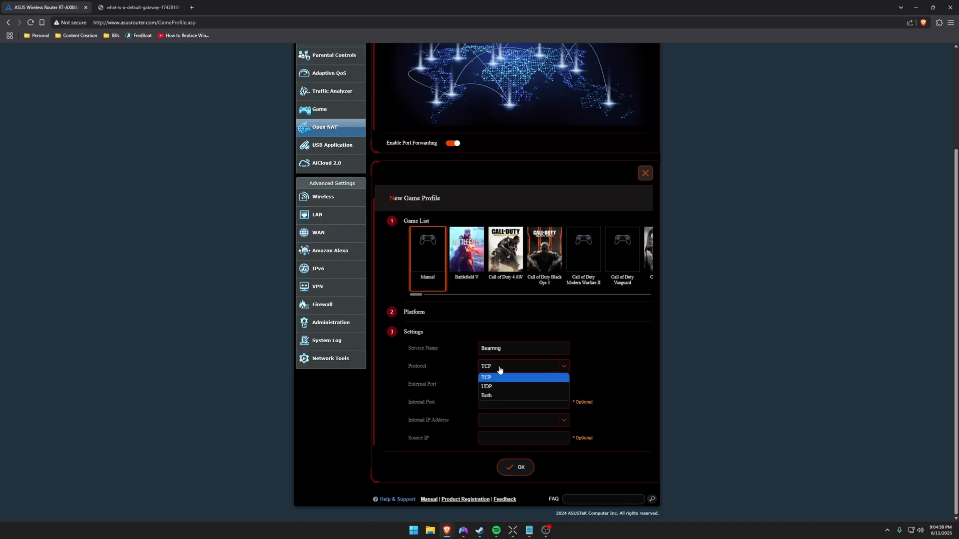
click(487, 386)
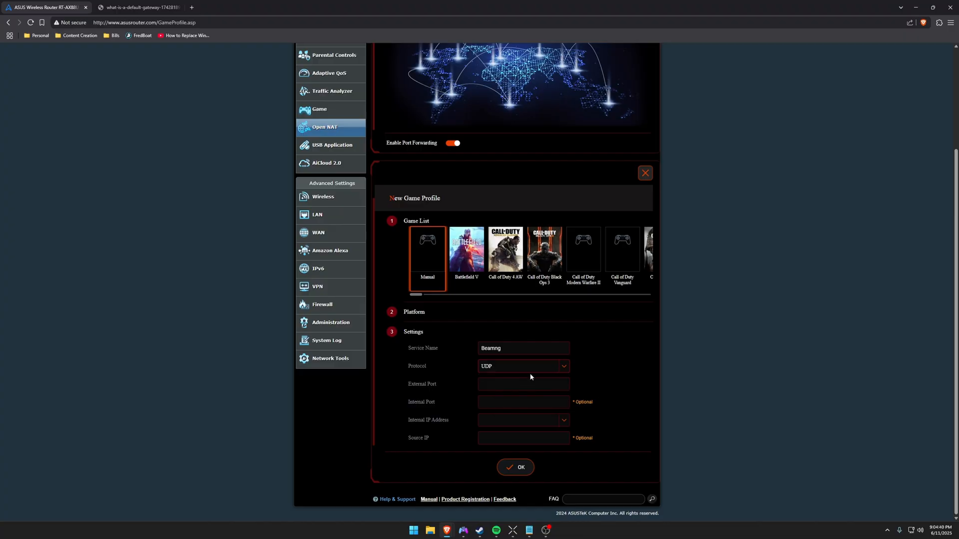
click(522, 366)
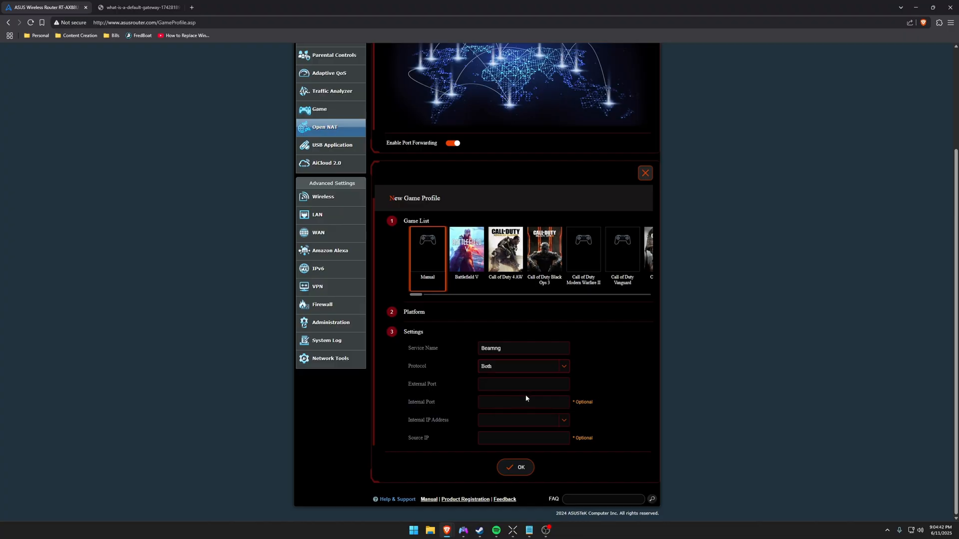
click(522, 384)
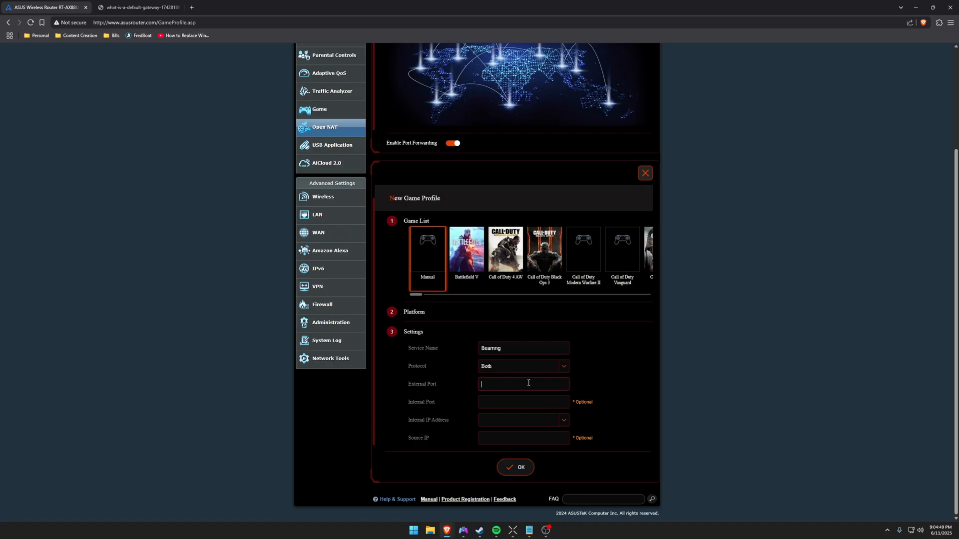
text(30814)
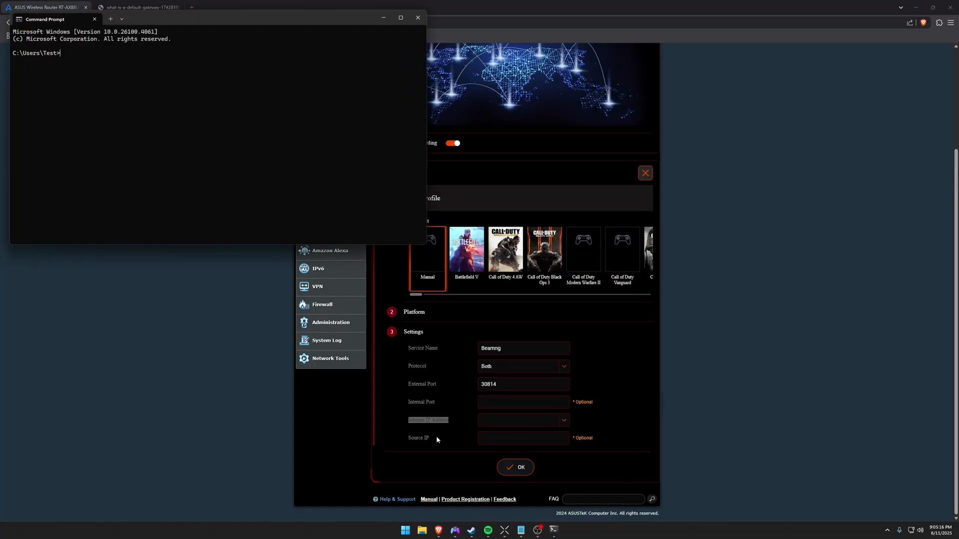
Run ipconfig to find this PC's IPv4 address 192.168.50.138 for the internal IP field.
text(ipconfig)
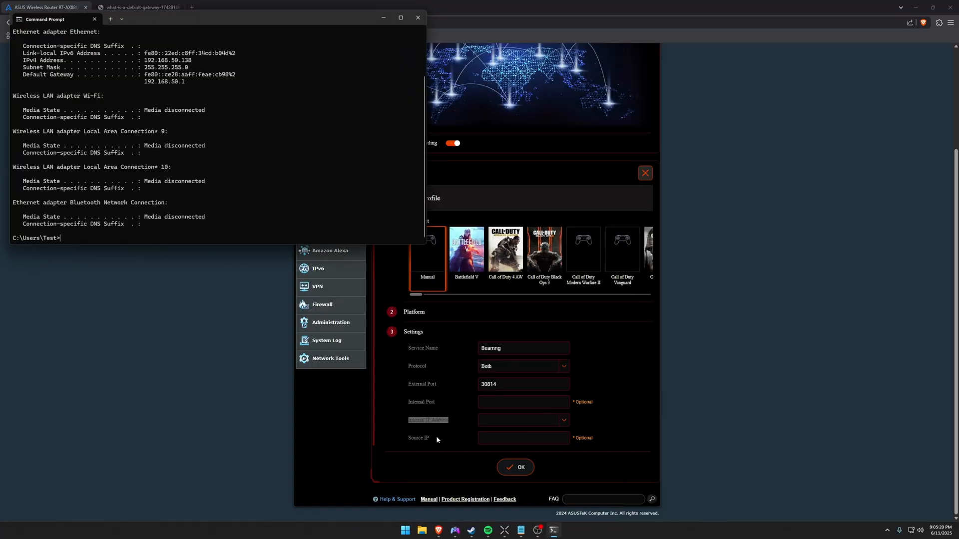
mouse_move(80, 96)
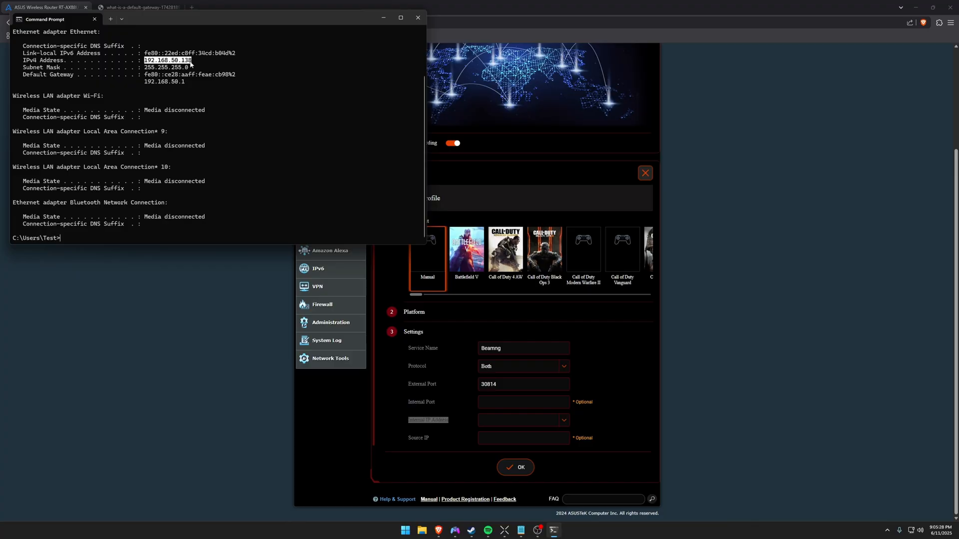
mouse_move(249, 143)
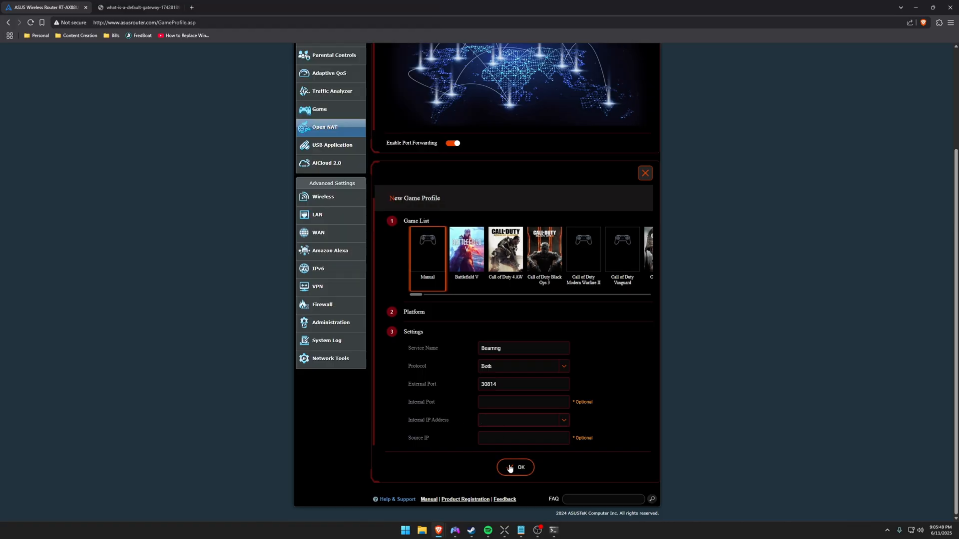
click(519, 421)
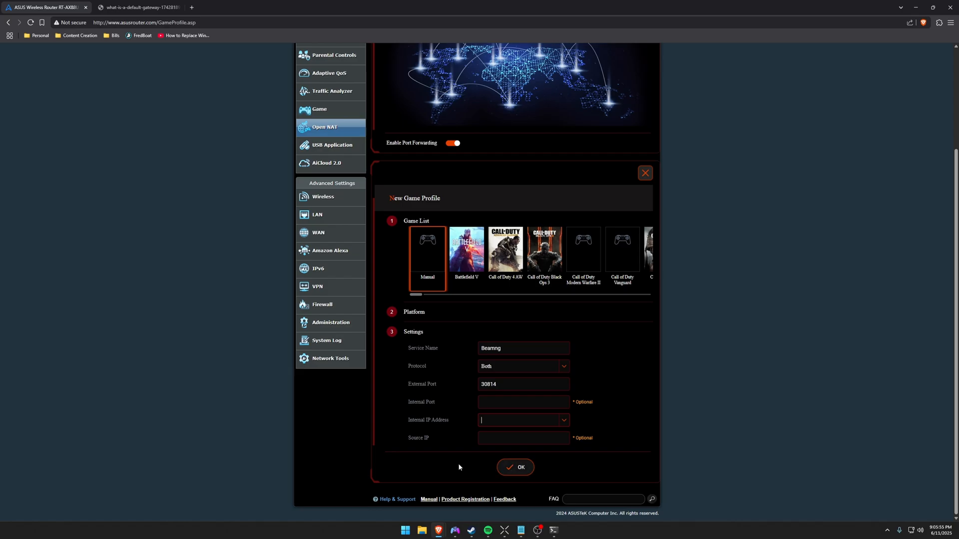
mouse_move(451, 470)
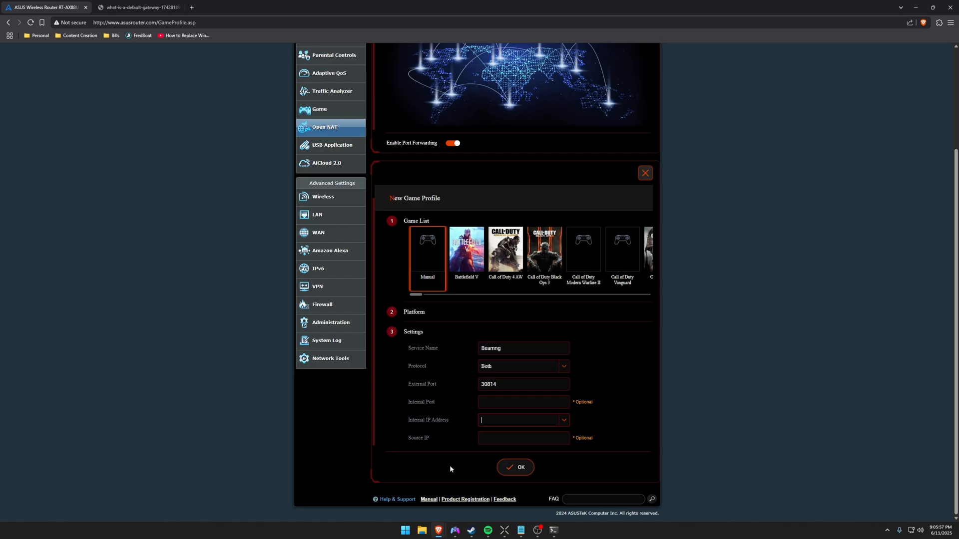
mouse_move(475, 467)
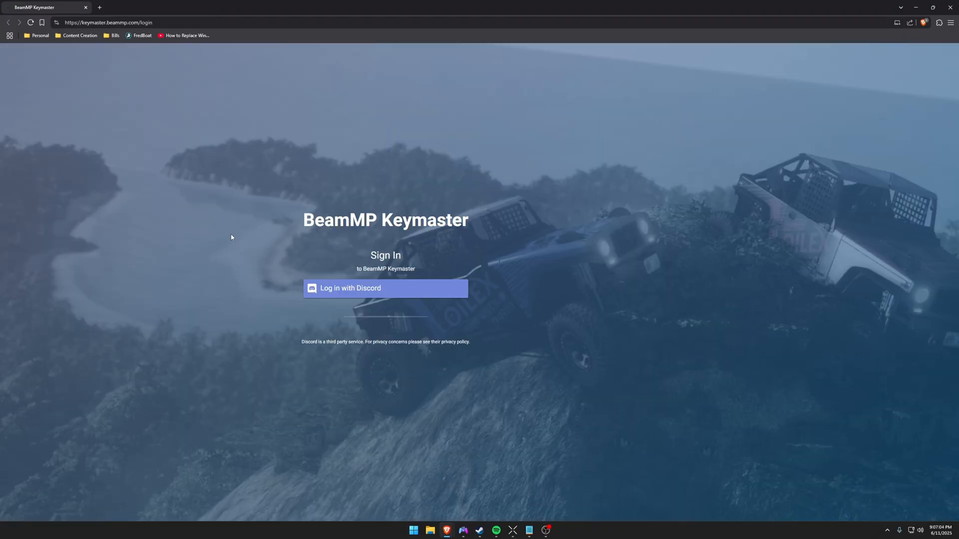
mouse_move(228, 240)
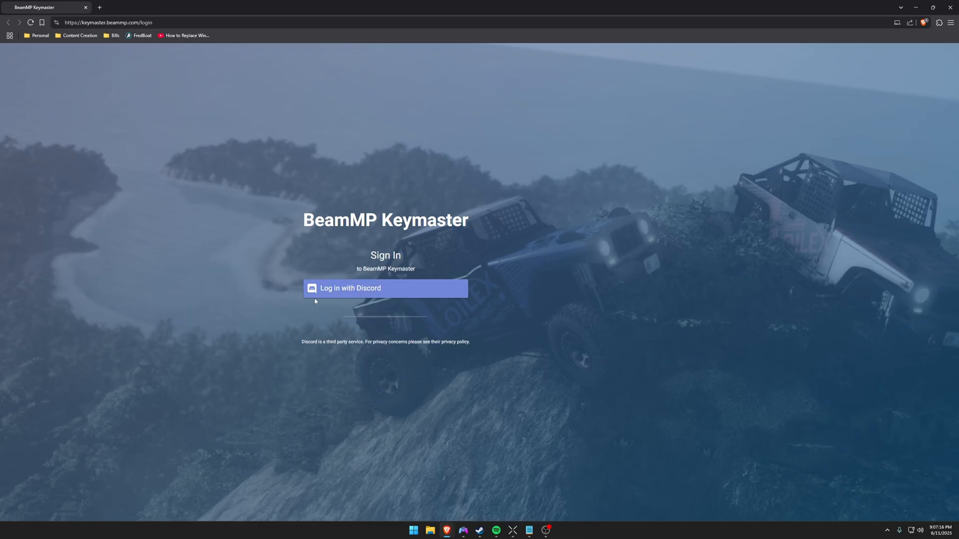
mouse_move(279, 291)
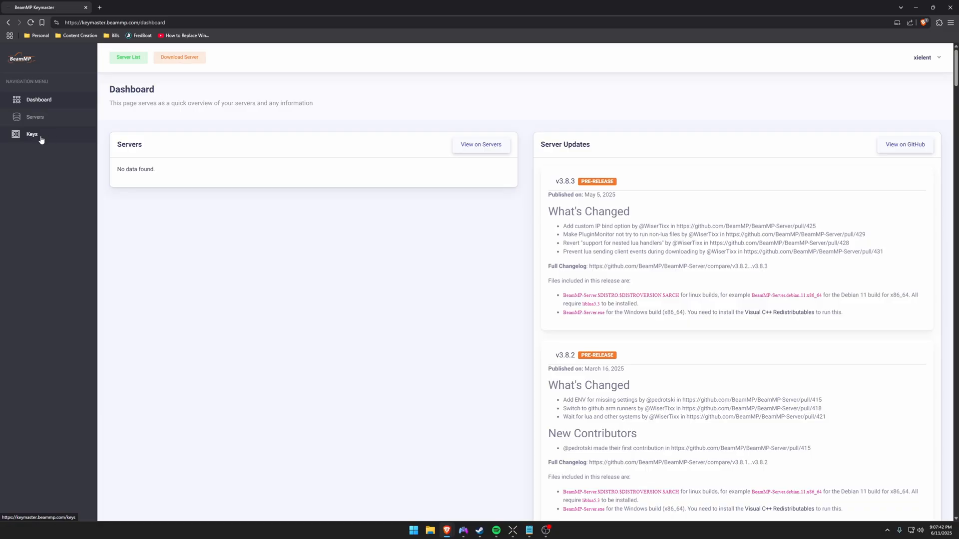
In BeamMP Keymaster, go to Keys and start creating a new AuthKey.
click(31, 134)
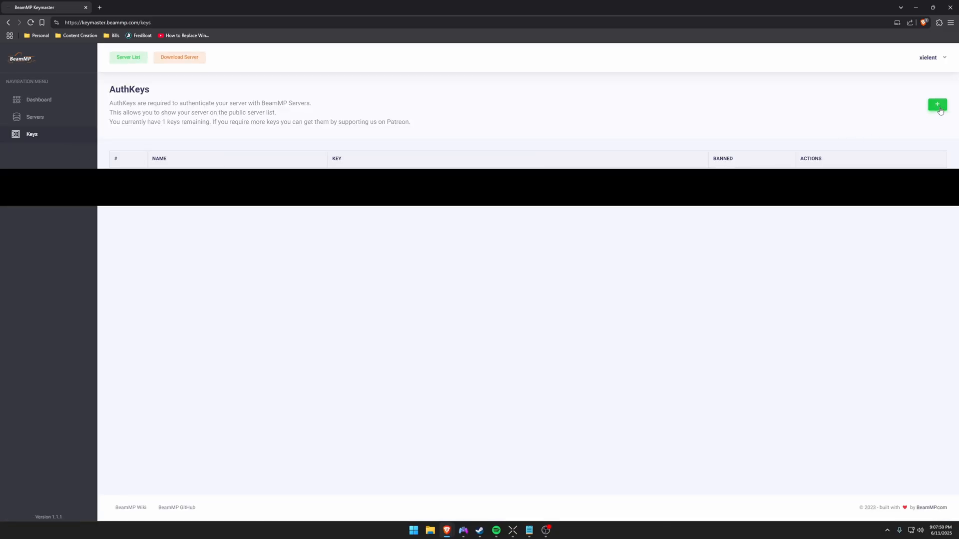
click(937, 105)
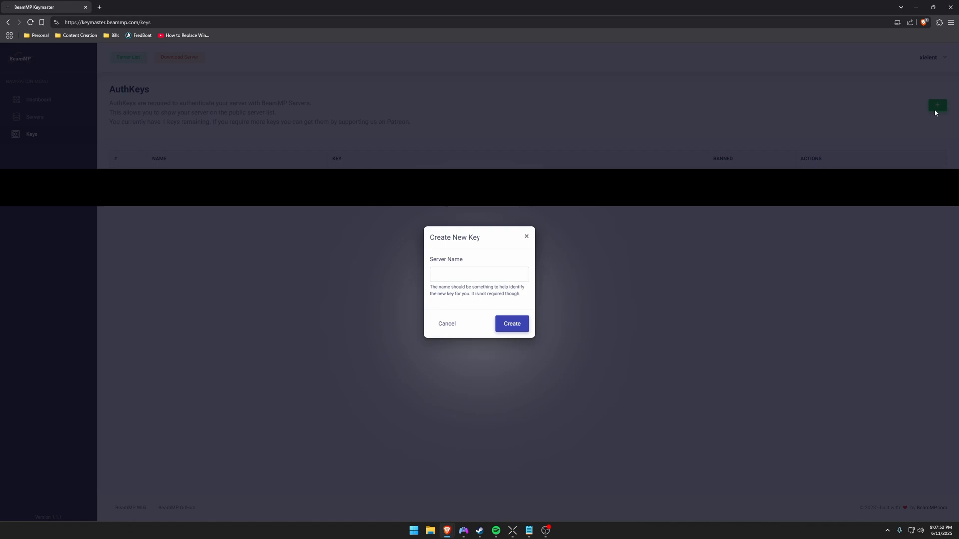
click(512, 323)
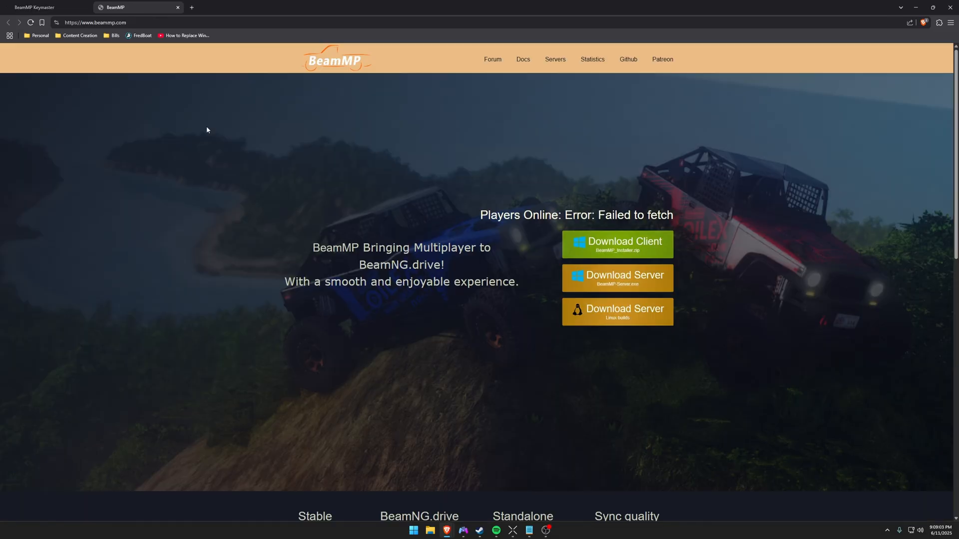
mouse_move(212, 129)
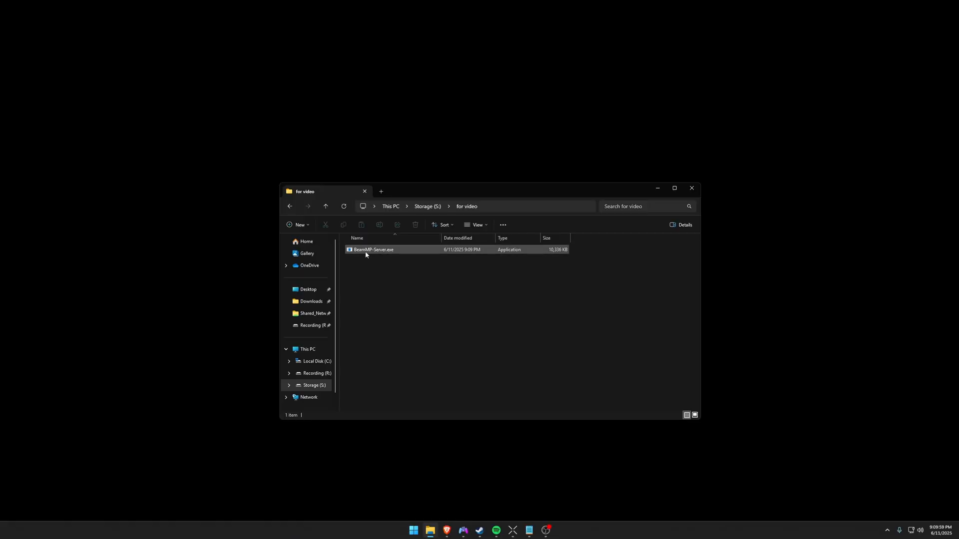
mouse_move(372, 250)
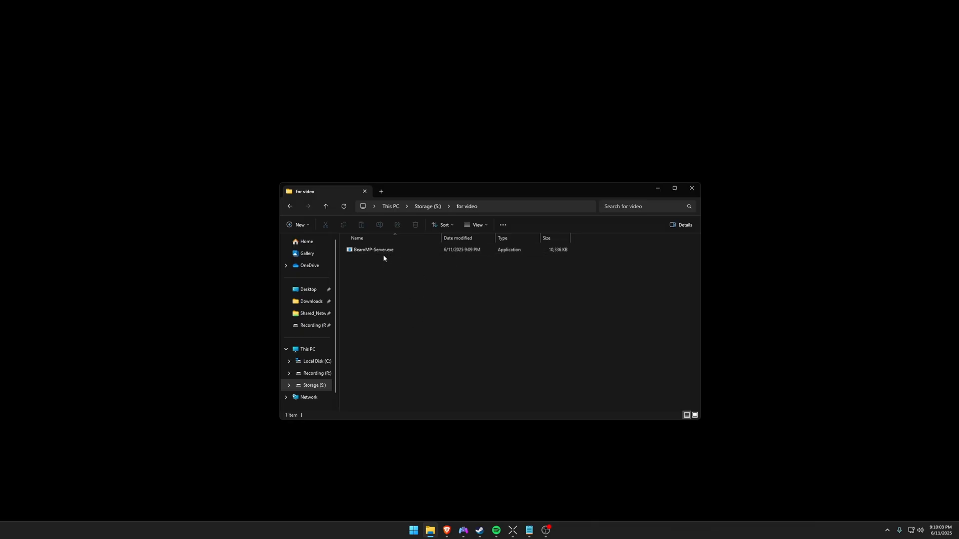
mouse_move(462, 332)
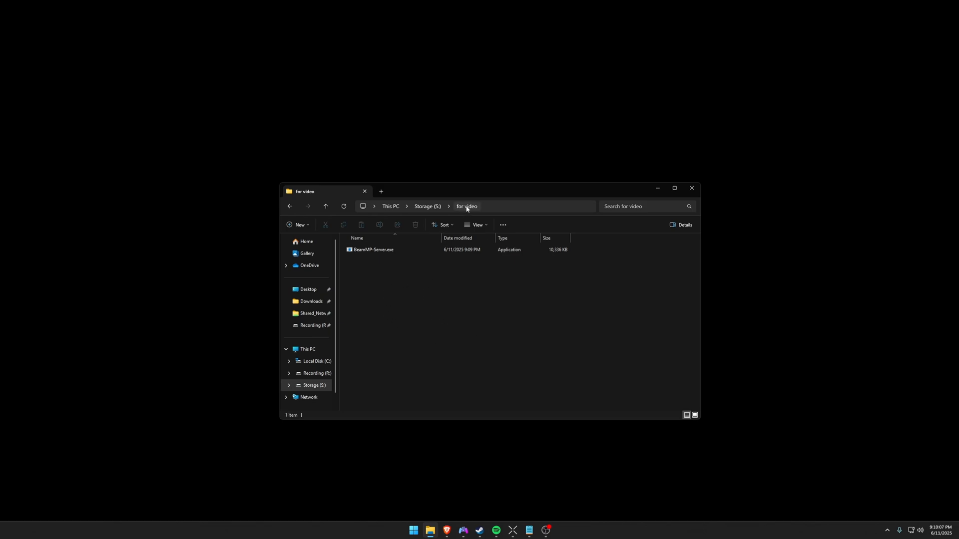
Run BeamMP-Server.exe once to generate ServerConfig.toml, then close its console.
click(373, 250)
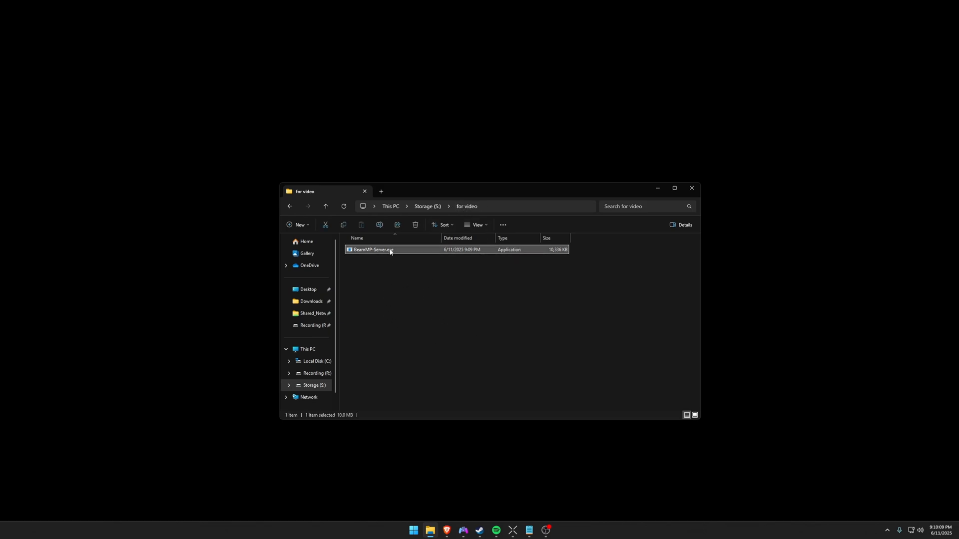
double_click(370, 250)
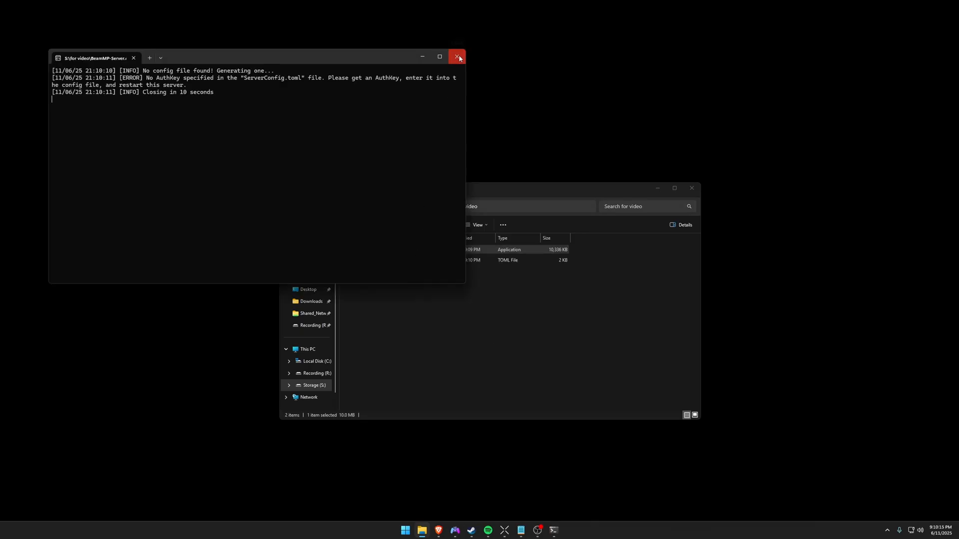
click(458, 58)
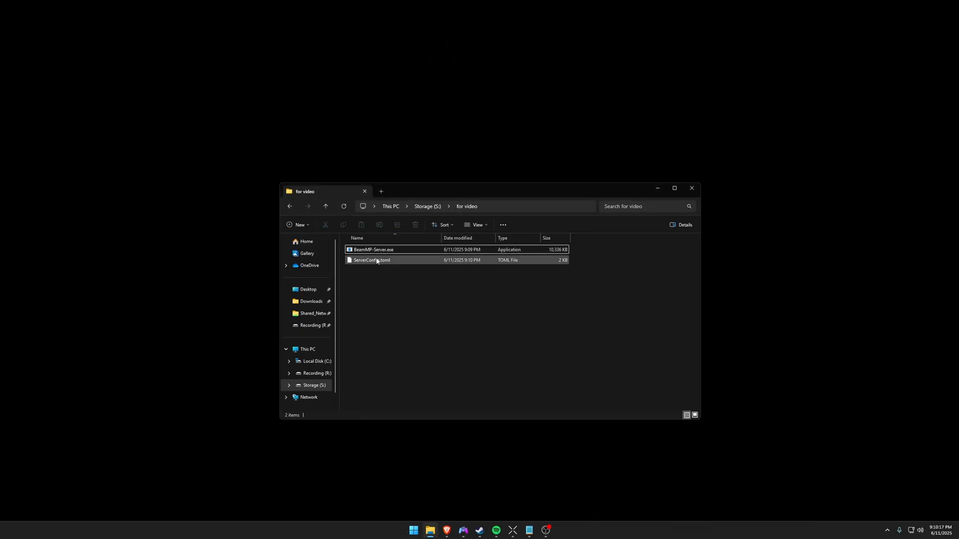
Open the generated ServerConfig.toml in Notepad via the file's context menu.
click(371, 260)
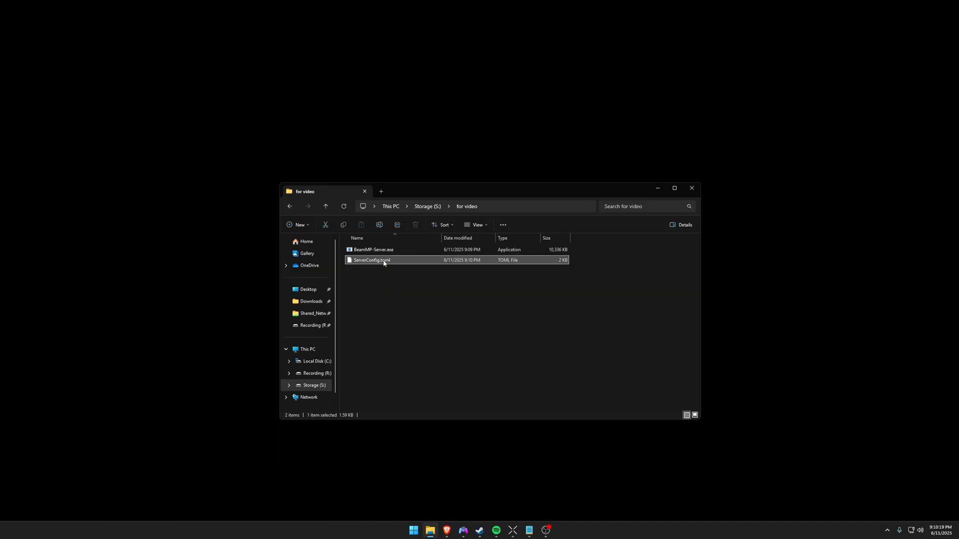
right_click(372, 259)
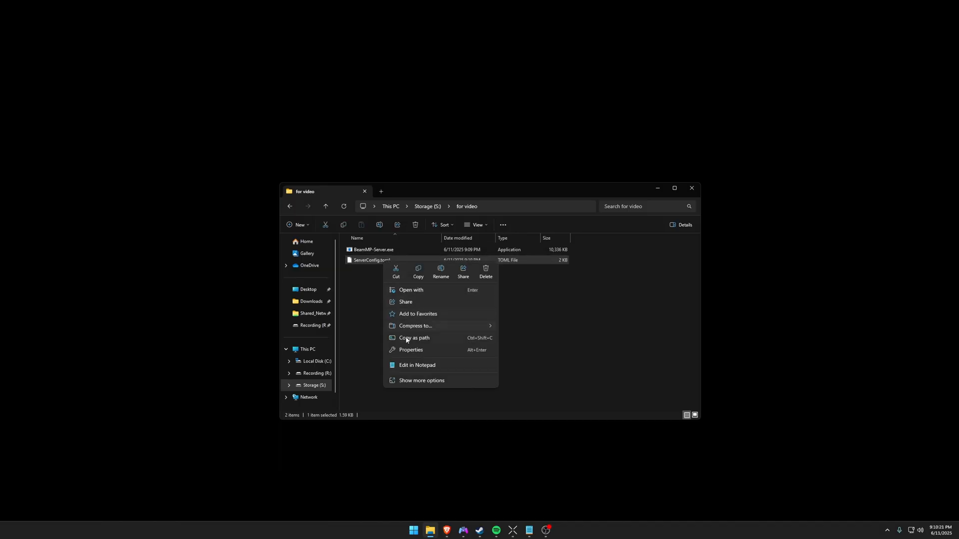
click(421, 381)
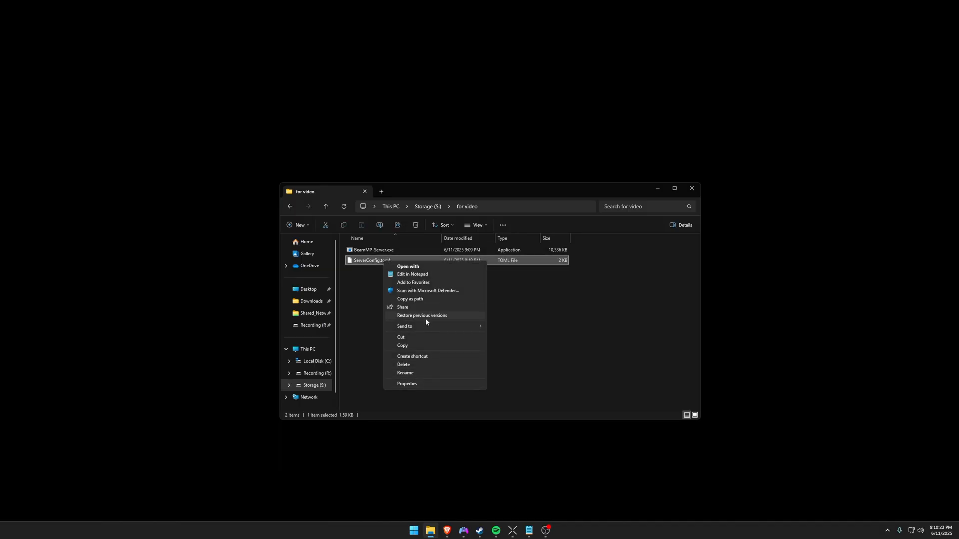
click(412, 274)
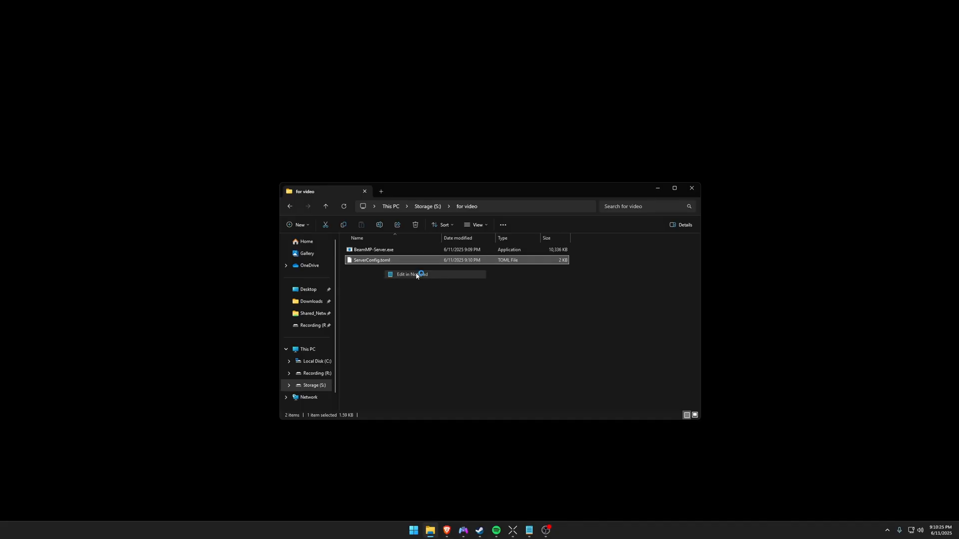
click(410, 274)
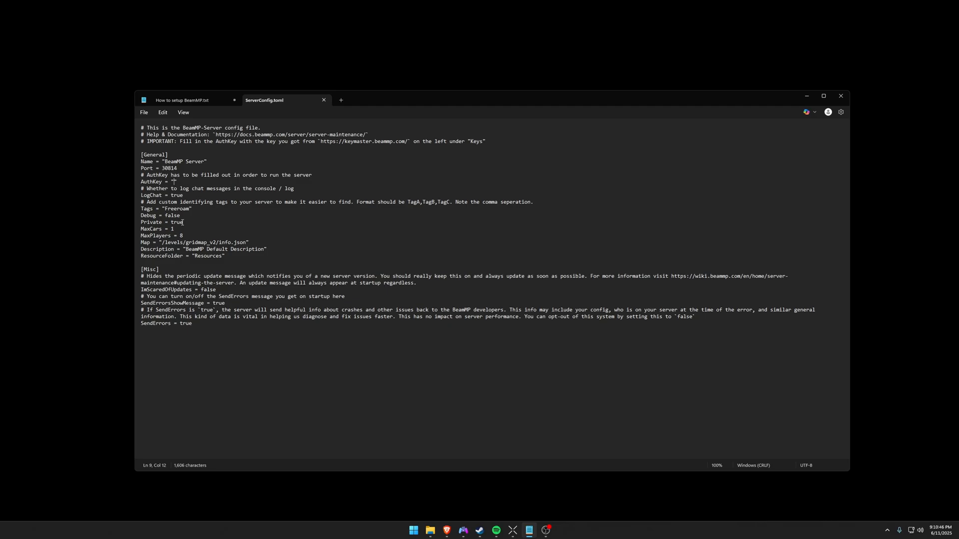
Select the Private setting's true value in ServerConfig.toml to replace it.
double_click(177, 222)
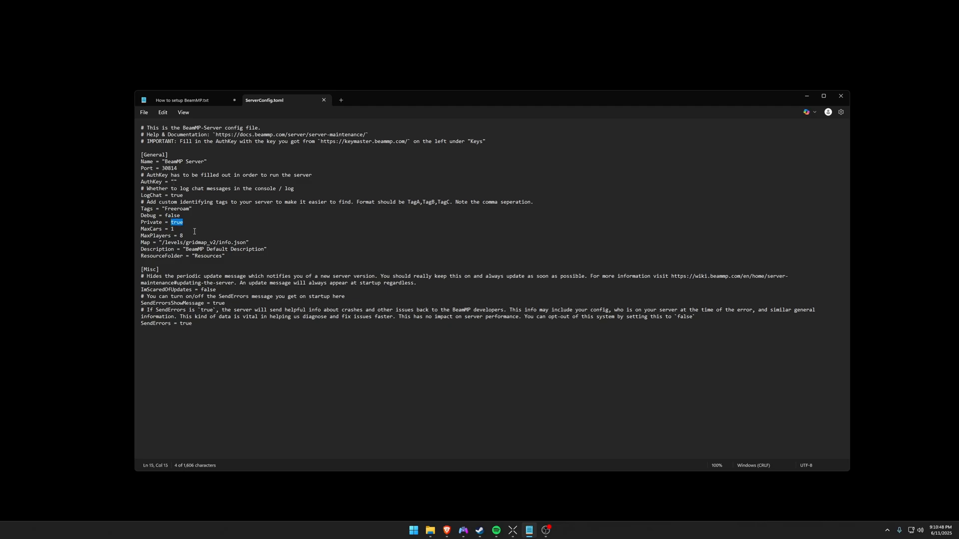
mouse_move(230, 227)
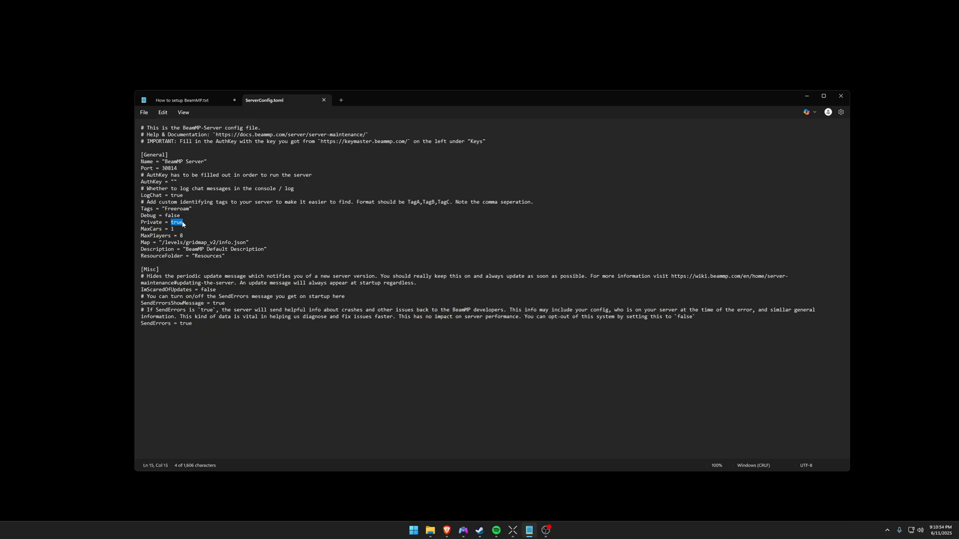
triple_click(161, 222)
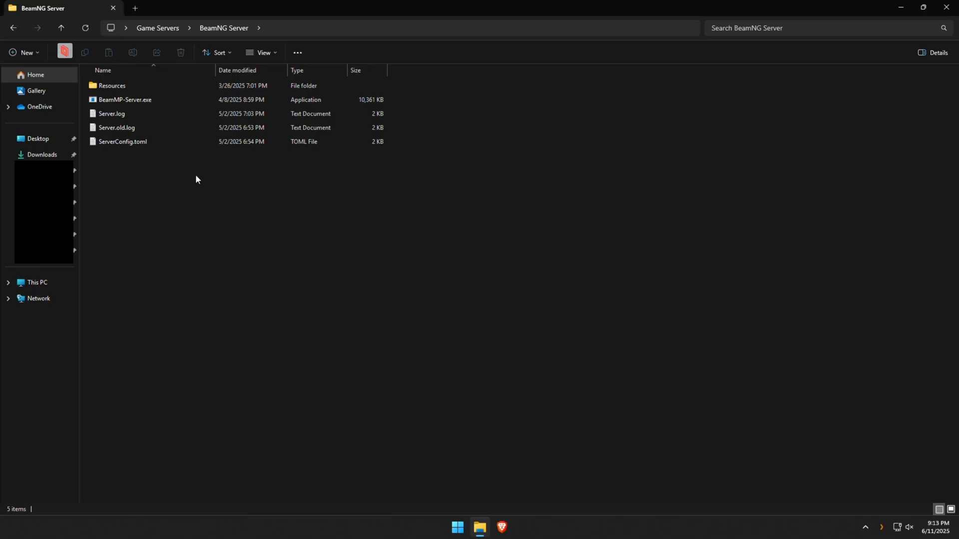
Browse the BeamNG Server Resources folder's empty Client and Server subfolders.
click(125, 100)
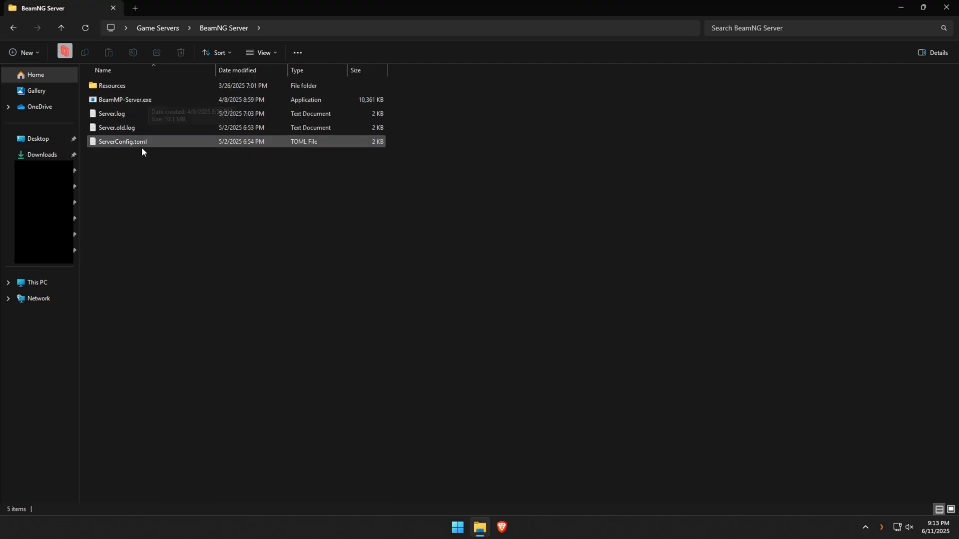
click(140, 130)
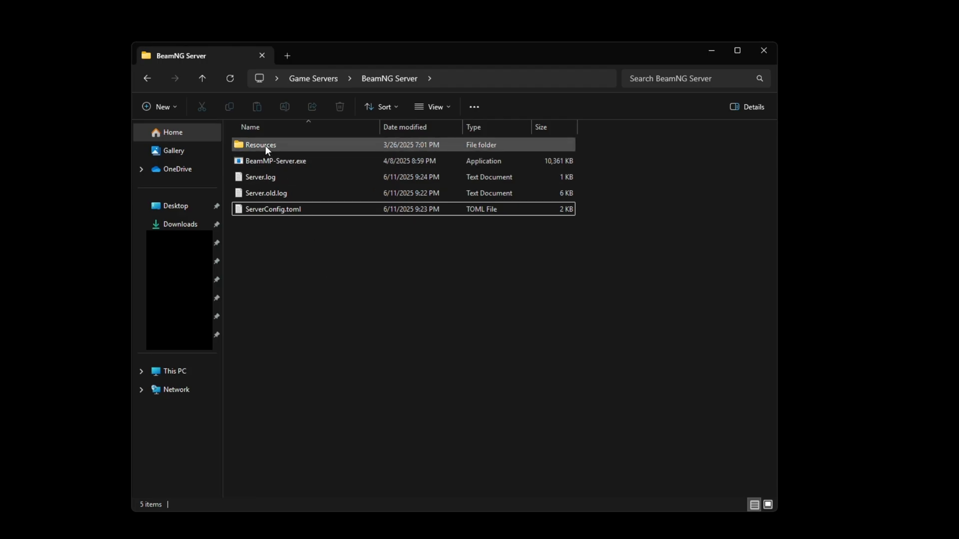
mouse_move(290, 146)
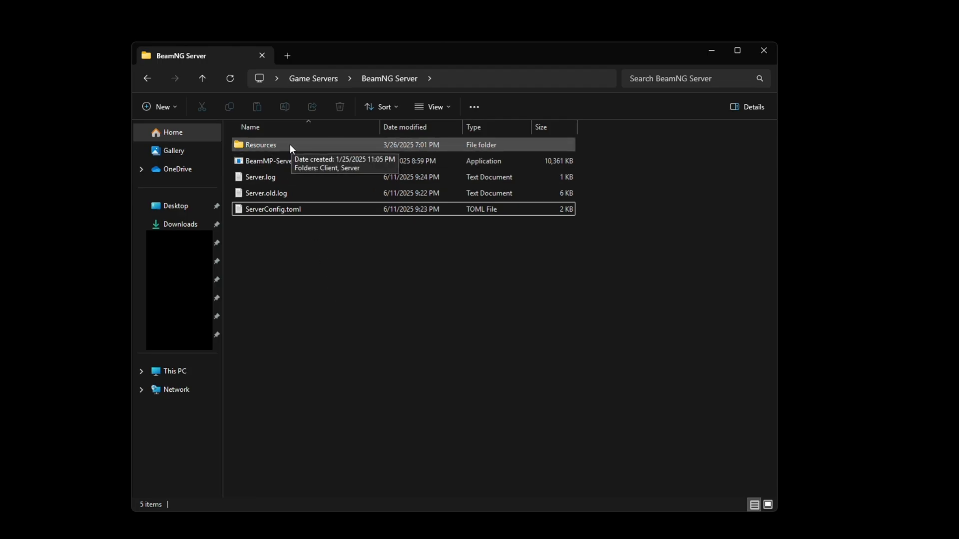
double_click(261, 145)
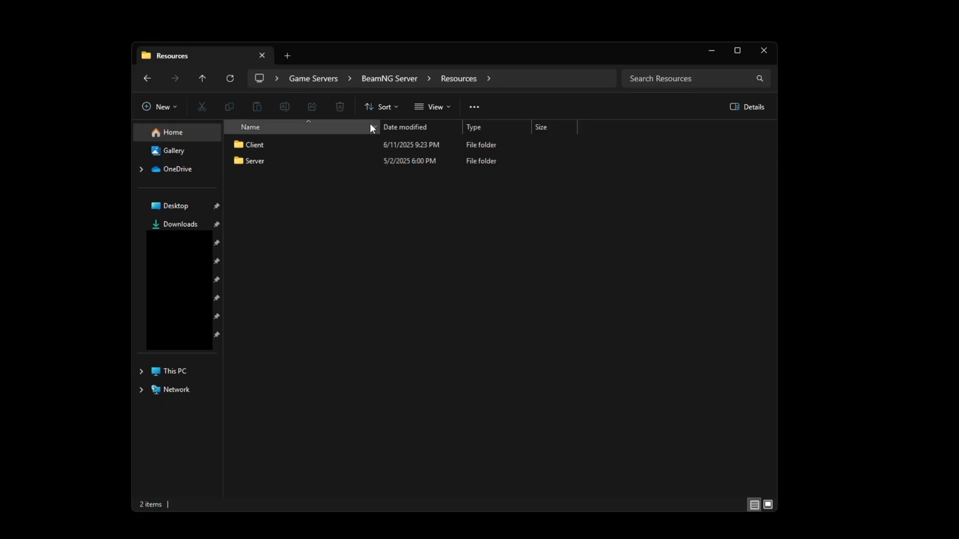
double_click(254, 144)
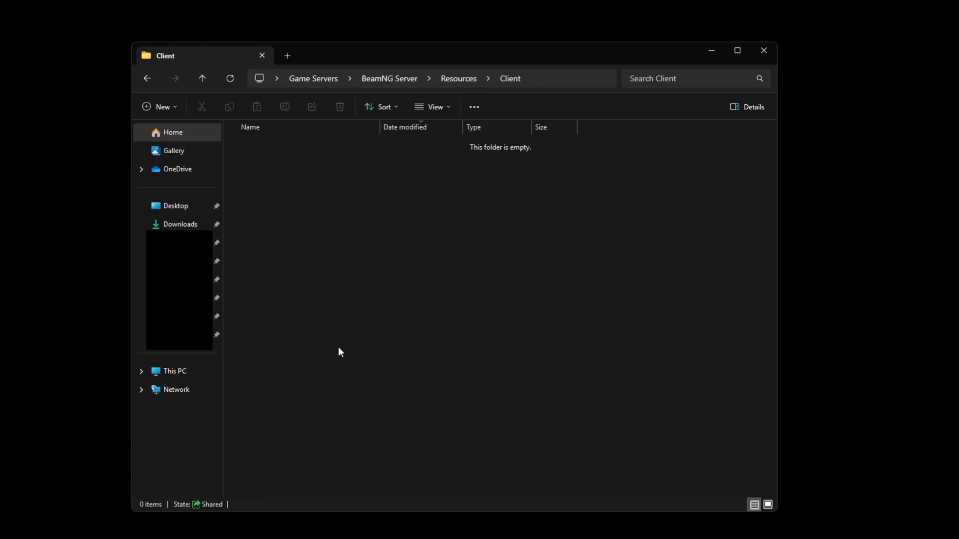
mouse_move(421, 233)
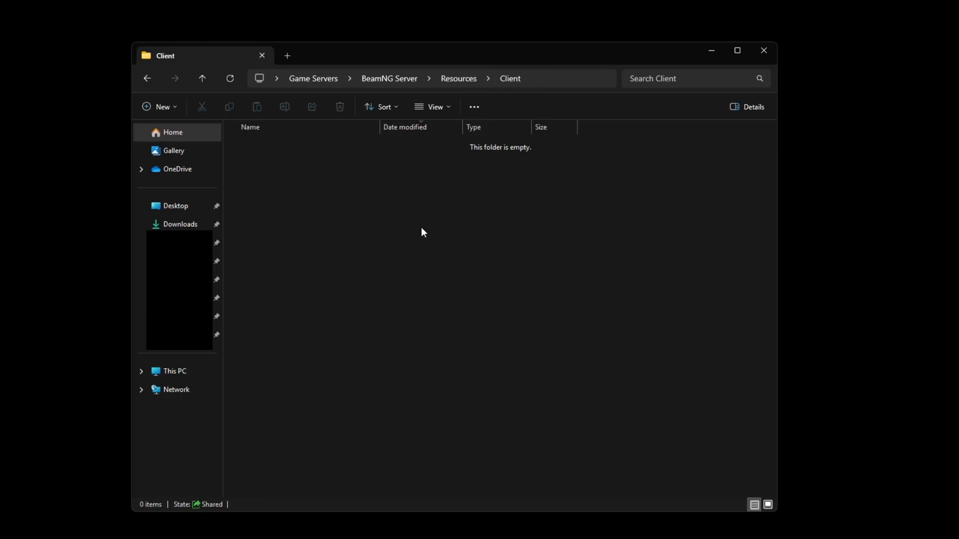
mouse_move(241, 366)
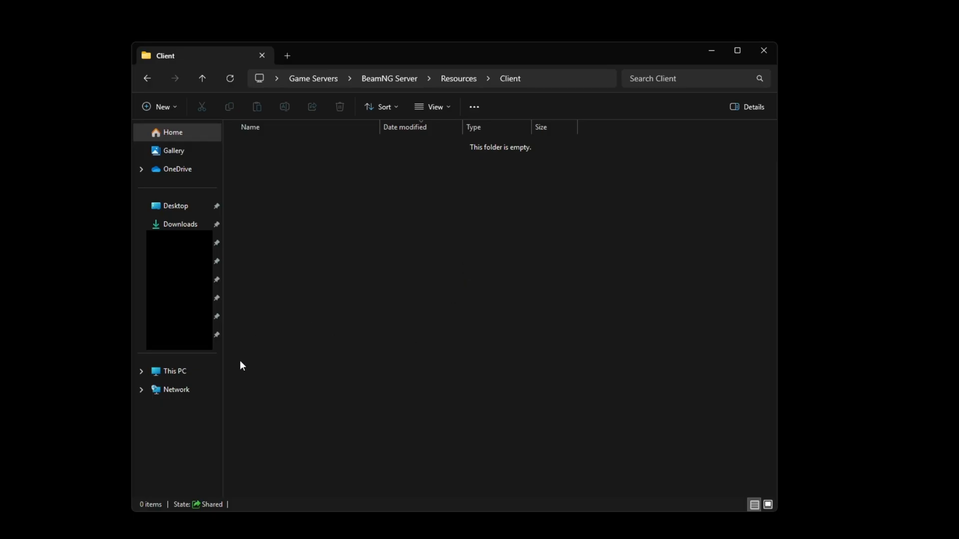
mouse_move(458, 78)
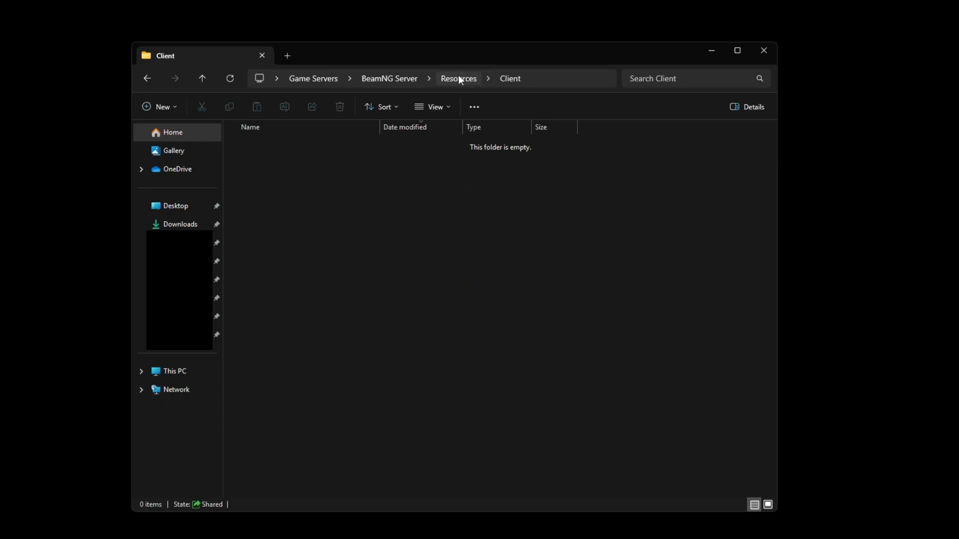
click(457, 77)
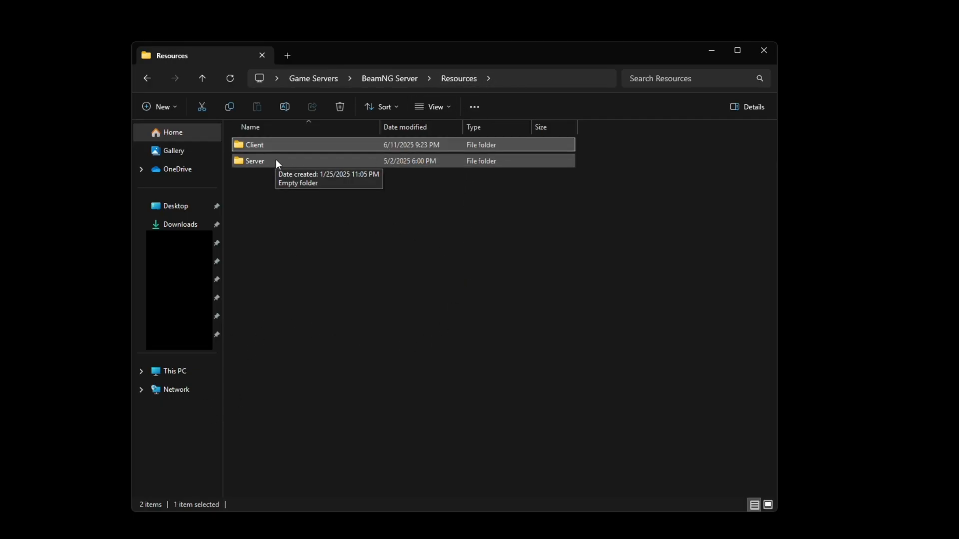
double_click(254, 160)
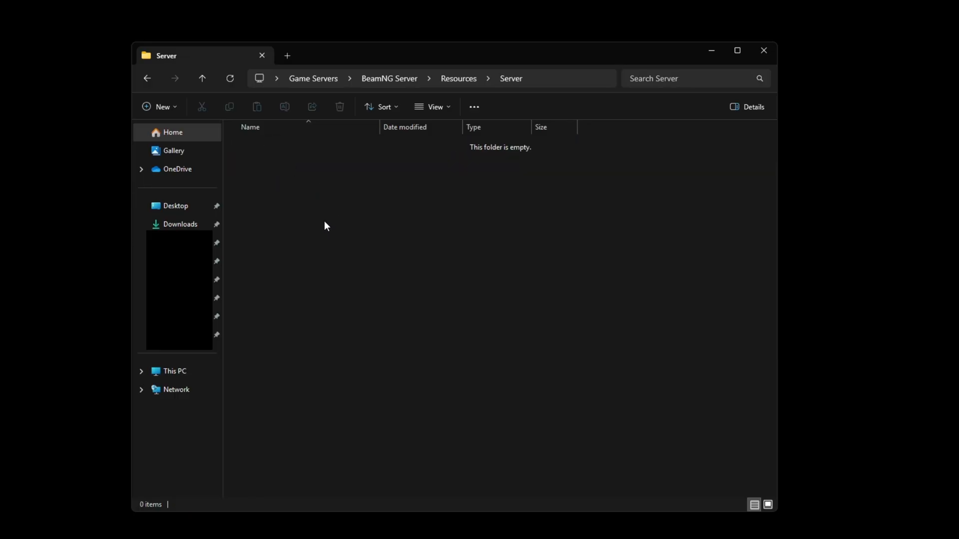
mouse_move(383, 240)
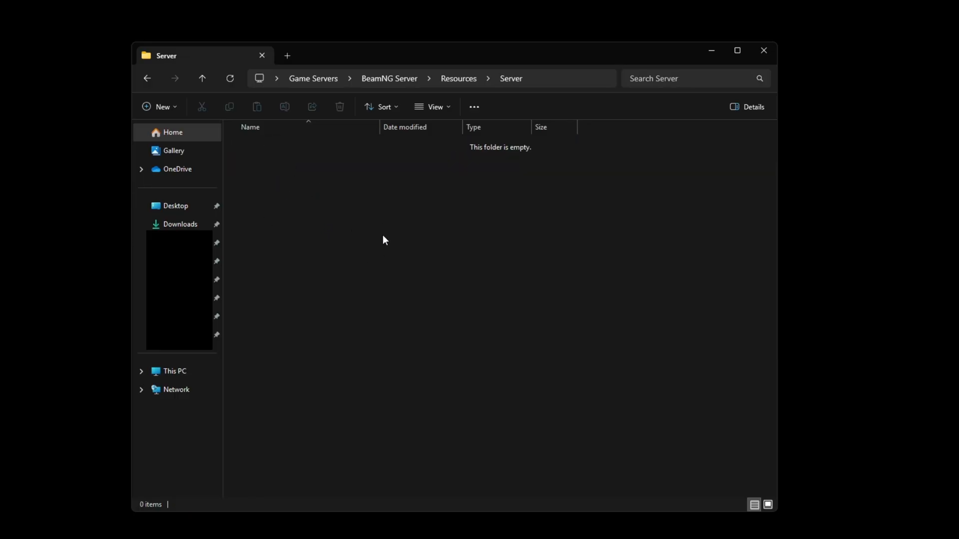
mouse_move(386, 228)
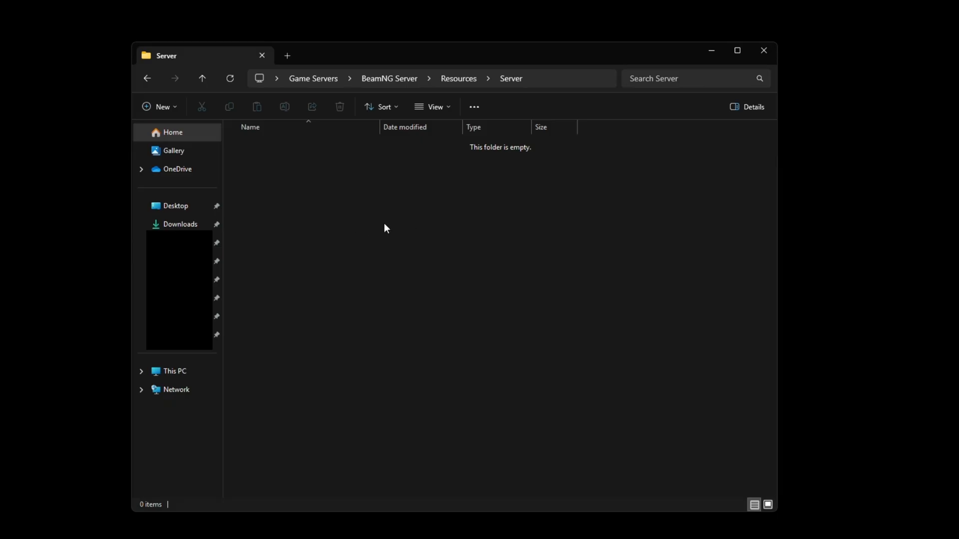
mouse_move(437, 253)
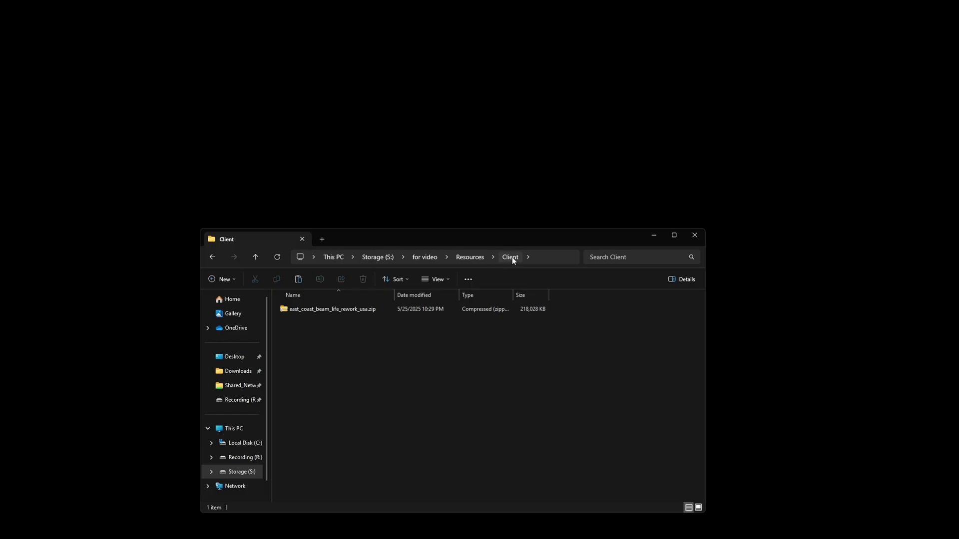
mouse_move(312, 308)
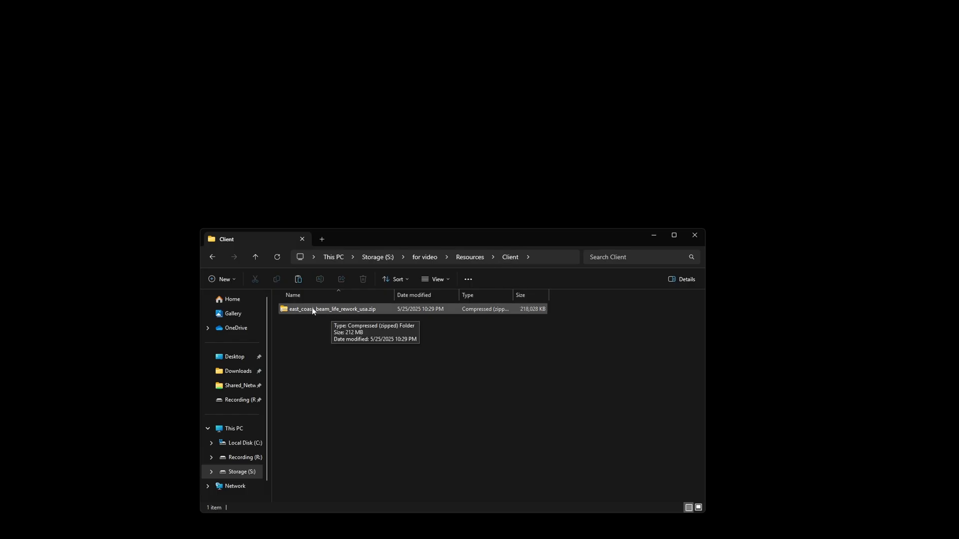
Open east_coast_beam_life_rework_usa.zip and its levels folder to find the map name.
double_click(331, 308)
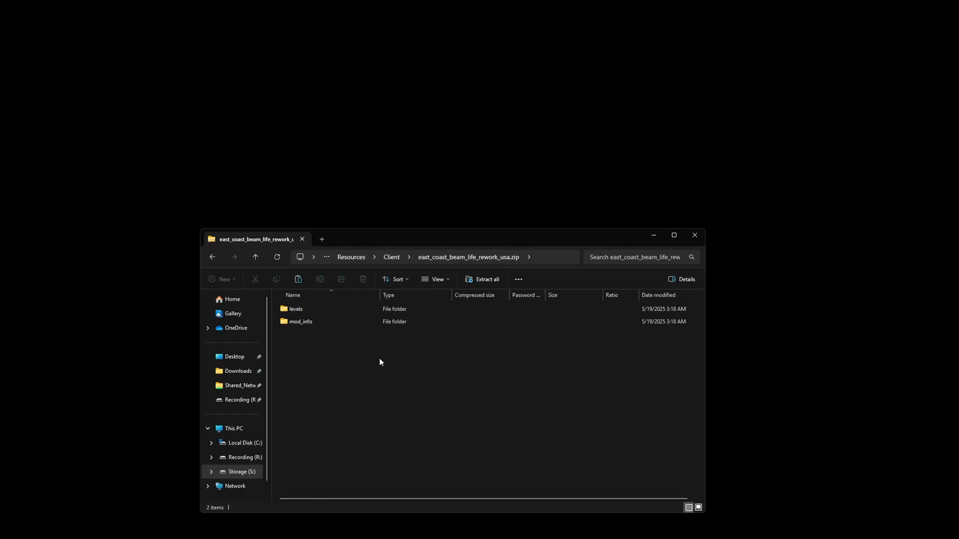
double_click(296, 309)
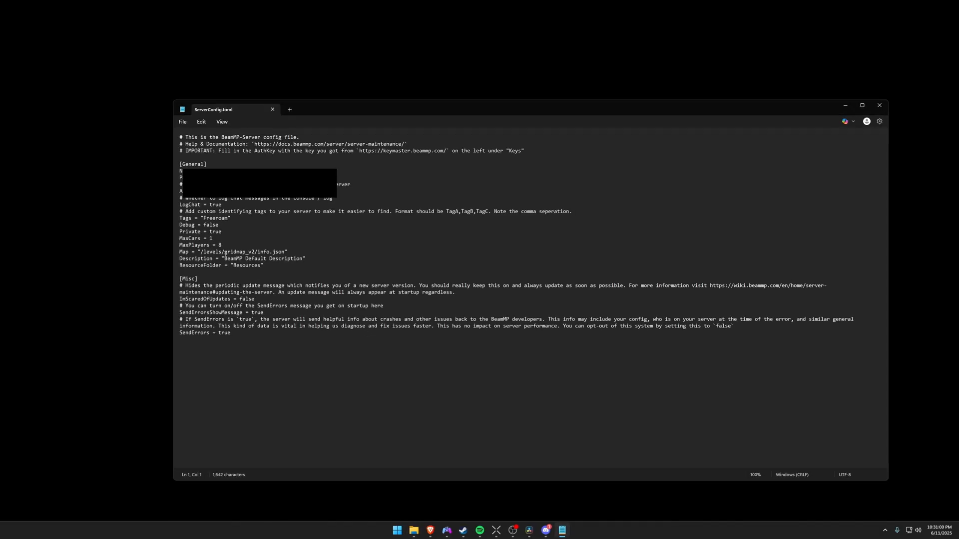
Replace gridmap_v2 with east_coast_beam_life_rework_usa in the config's Map line.
double_click(239, 252)
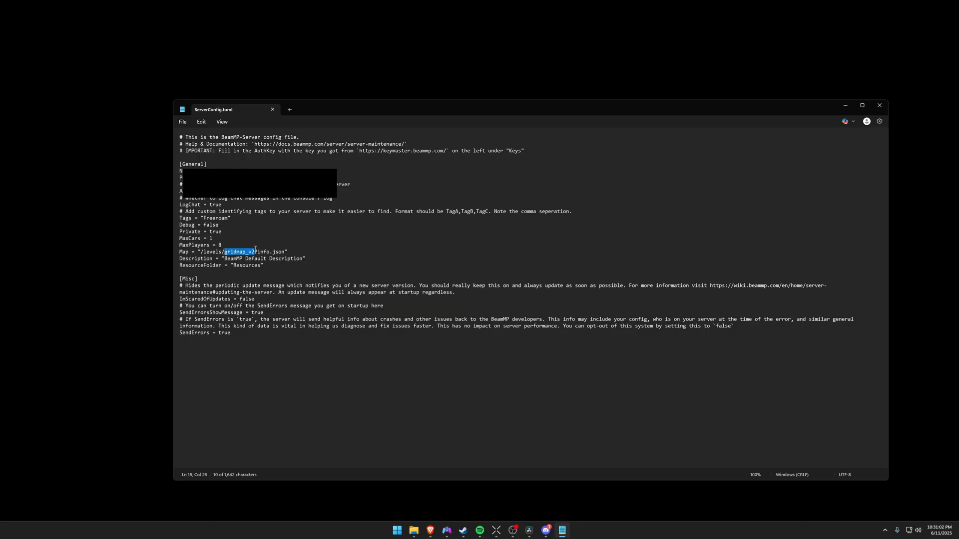
text(east_coast_beam_life_rework_usa)
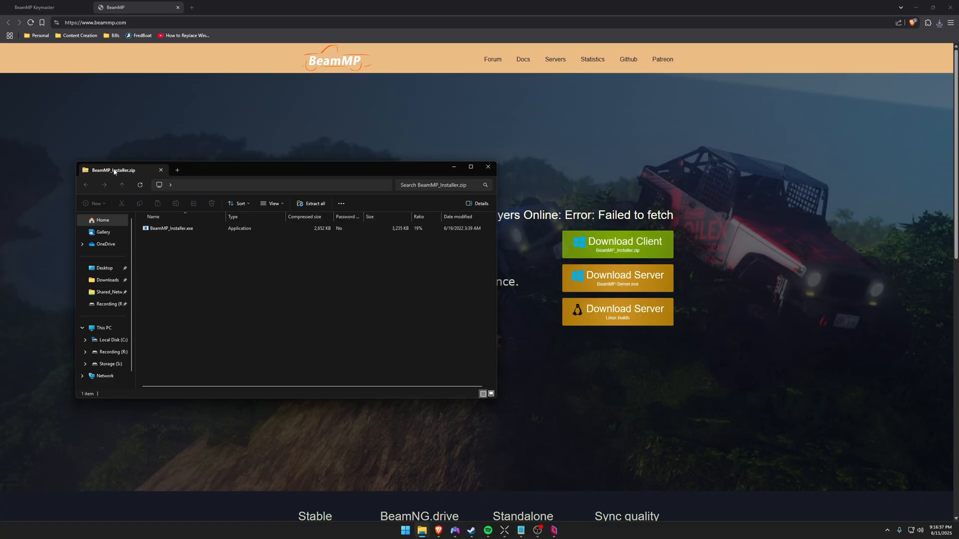
Run BeamMP_Installer.exe with English as the setup language and review the destination path.
click(171, 228)
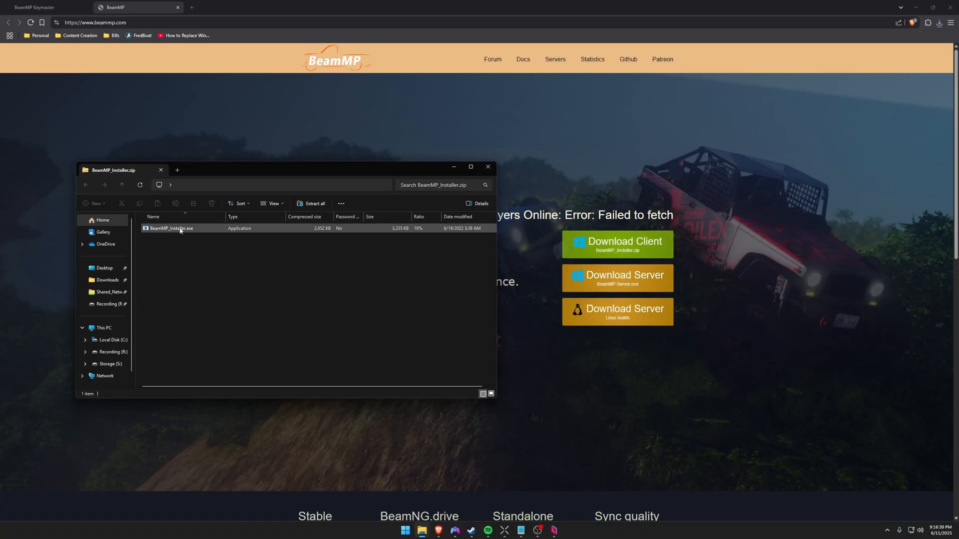
double_click(171, 228)
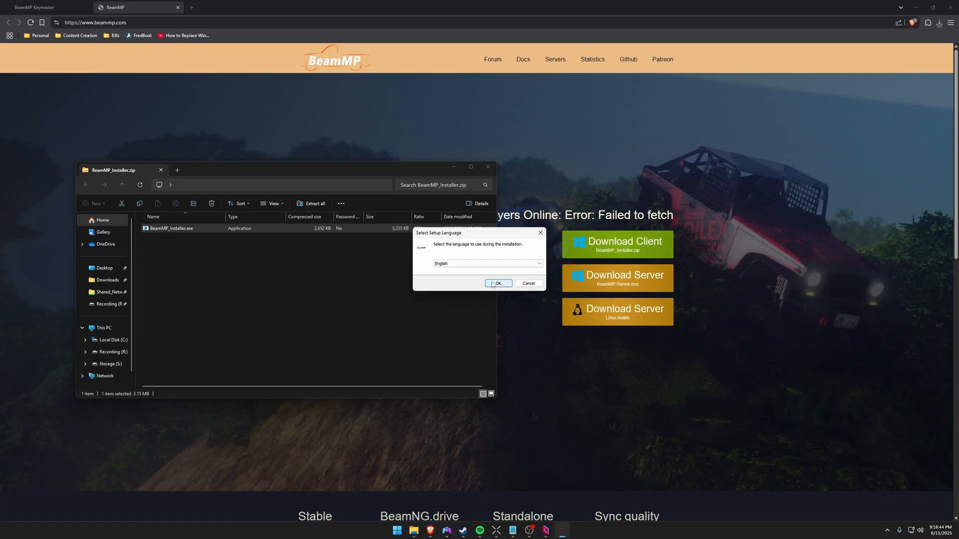
click(498, 283)
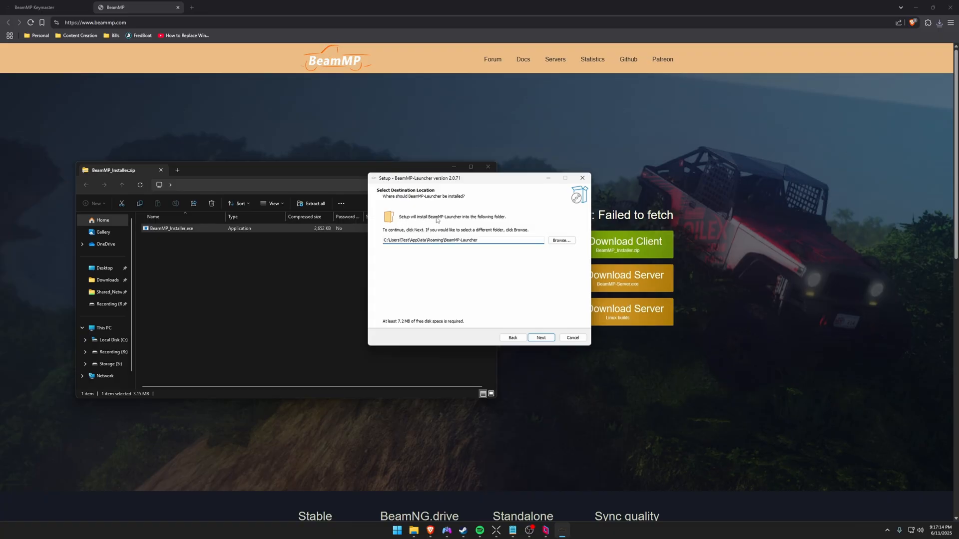
click(499, 240)
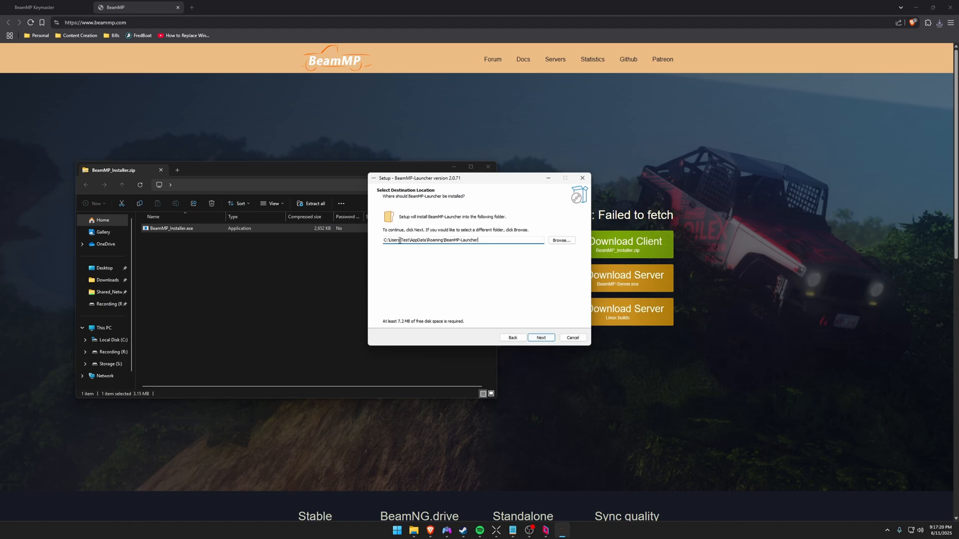
Install the BeamMP Launcher to the default location with a desktop shortcut and finish setup.
click(541, 338)
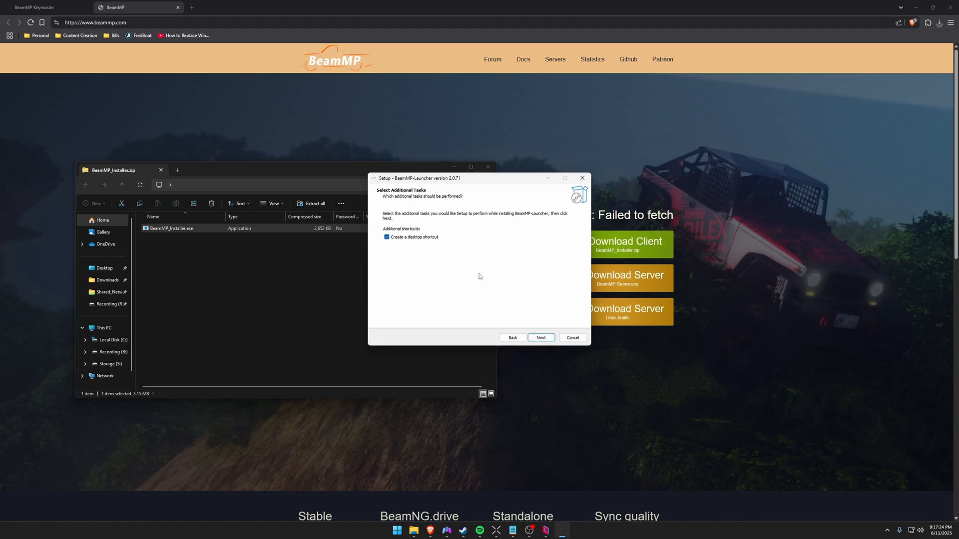
click(540, 338)
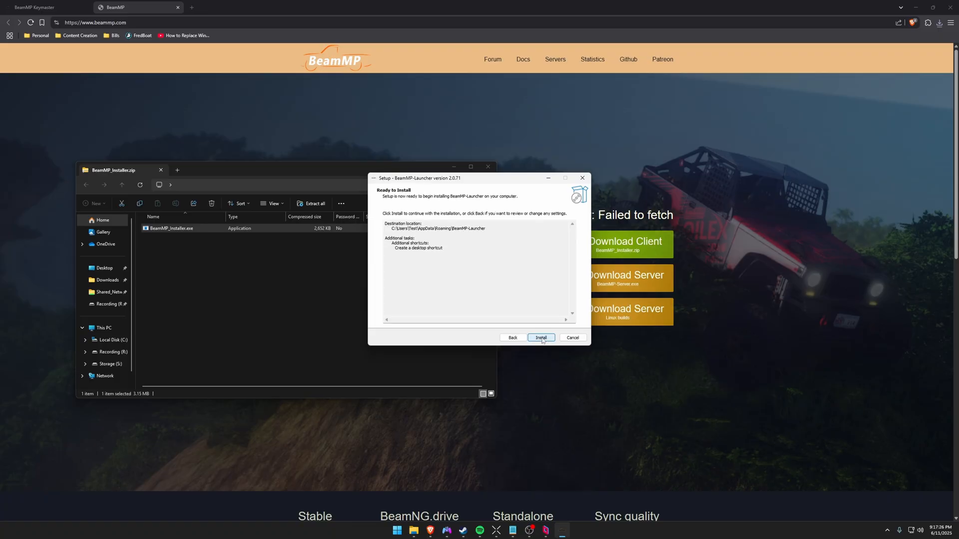
click(541, 338)
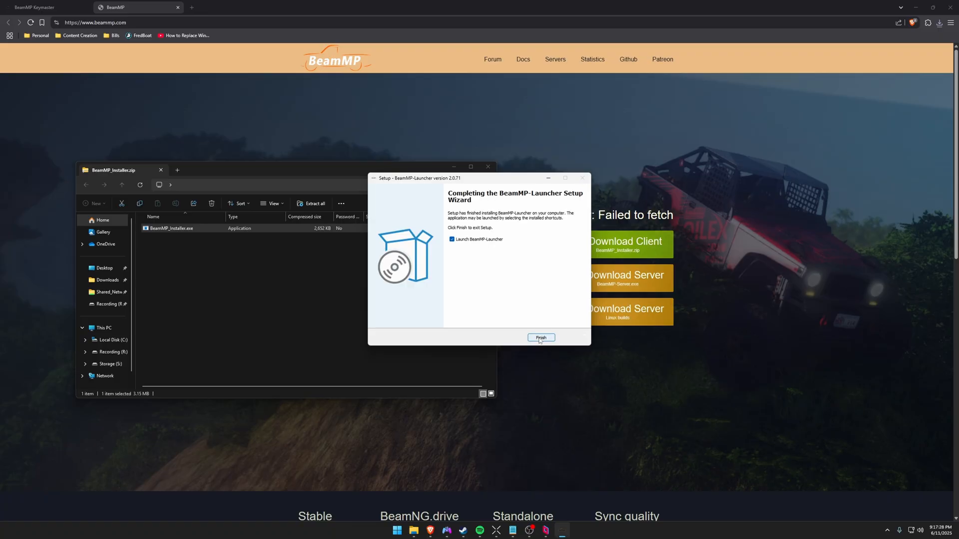
click(541, 338)
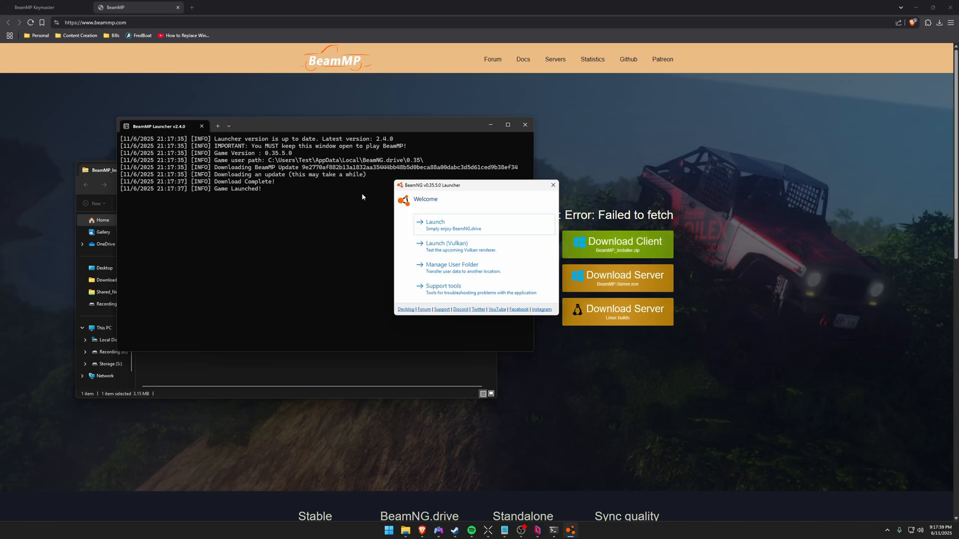
mouse_move(432, 188)
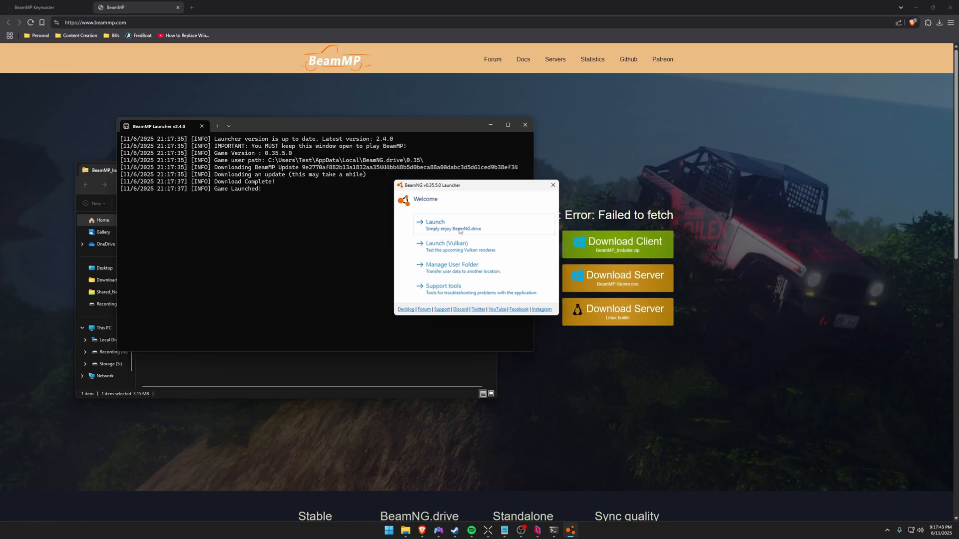
Launch BeamNG.drive with the standard renderer from the BeamNG launcher.
click(435, 222)
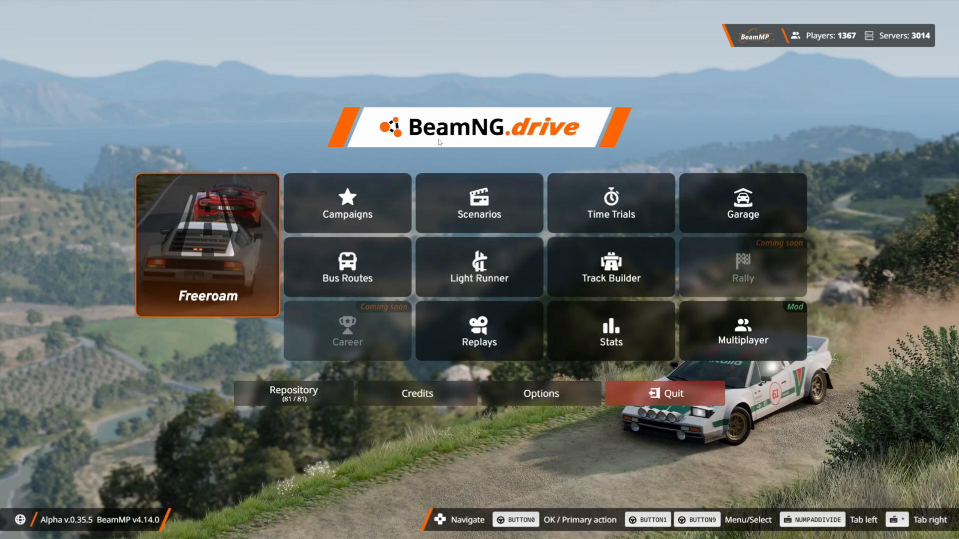
mouse_move(794, 323)
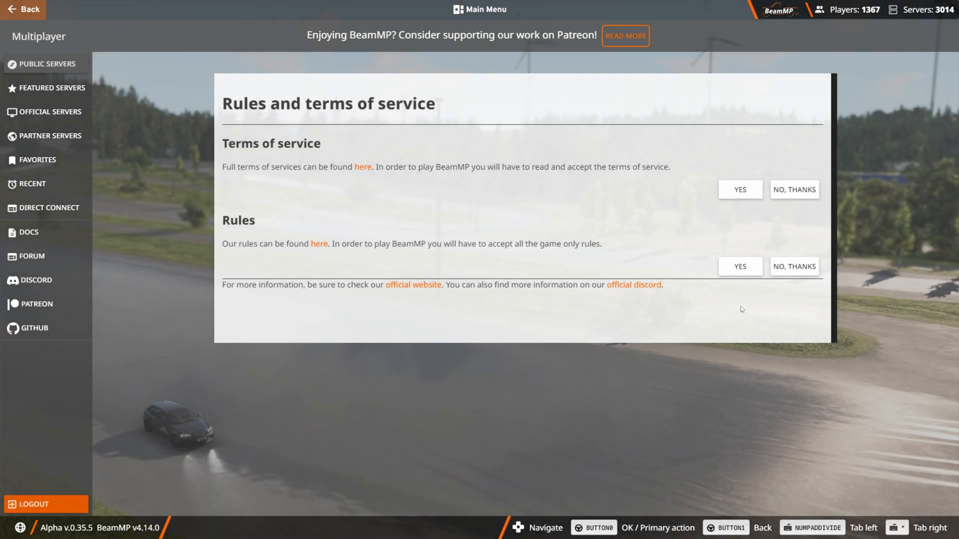
Accept the BeamMP terms and rules, play as guest, then return to the main menu.
click(739, 266)
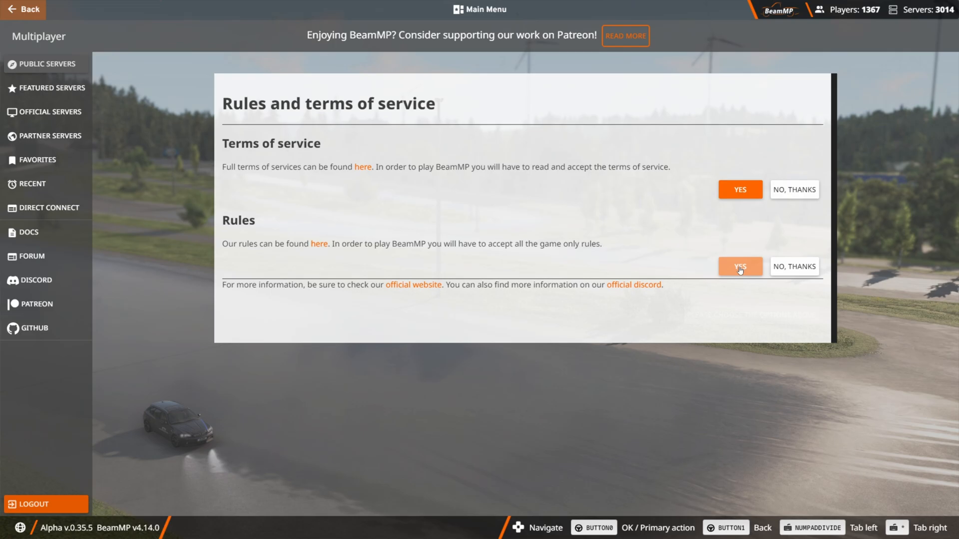
click(740, 265)
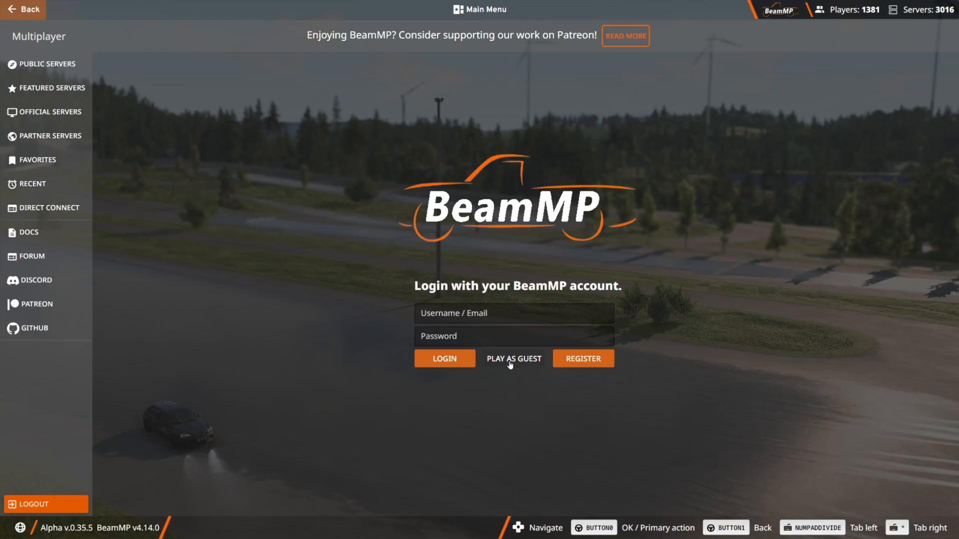
click(513, 358)
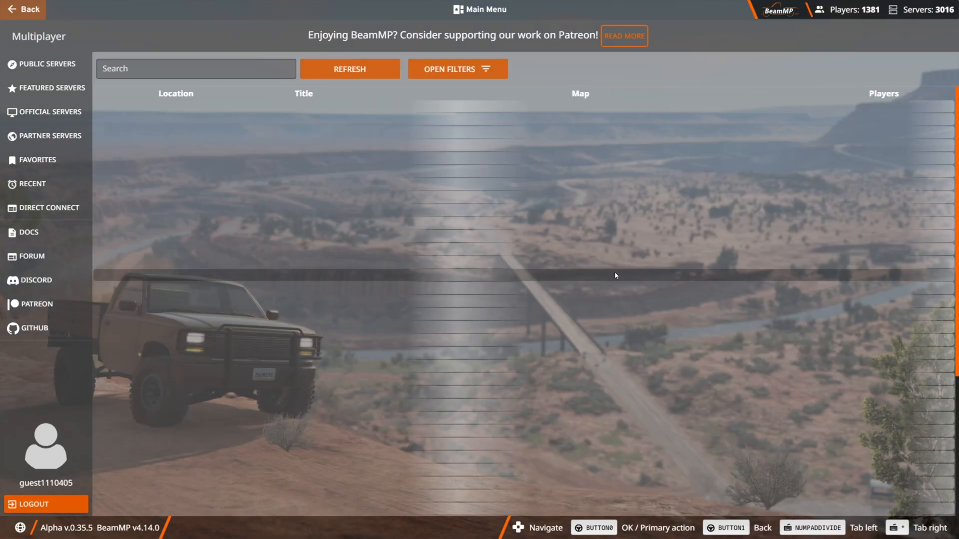
click(23, 9)
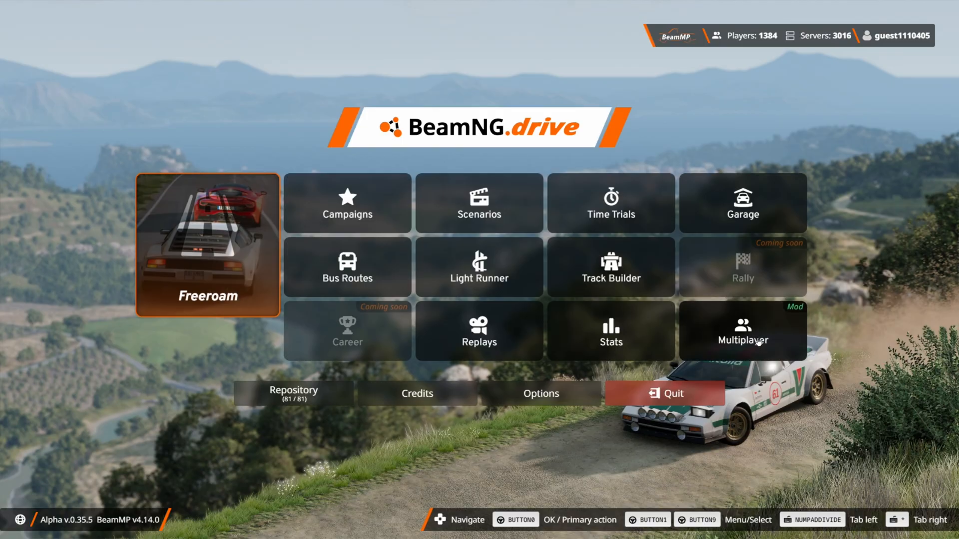
In Direct Connect, enter the server address on port 30814, save it as a favourite and connect.
click(742, 336)
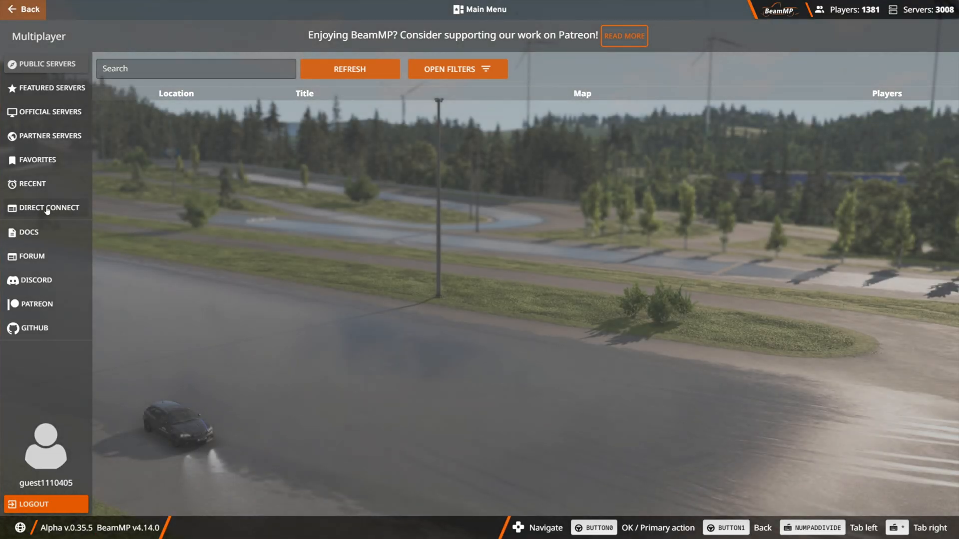
click(45, 208)
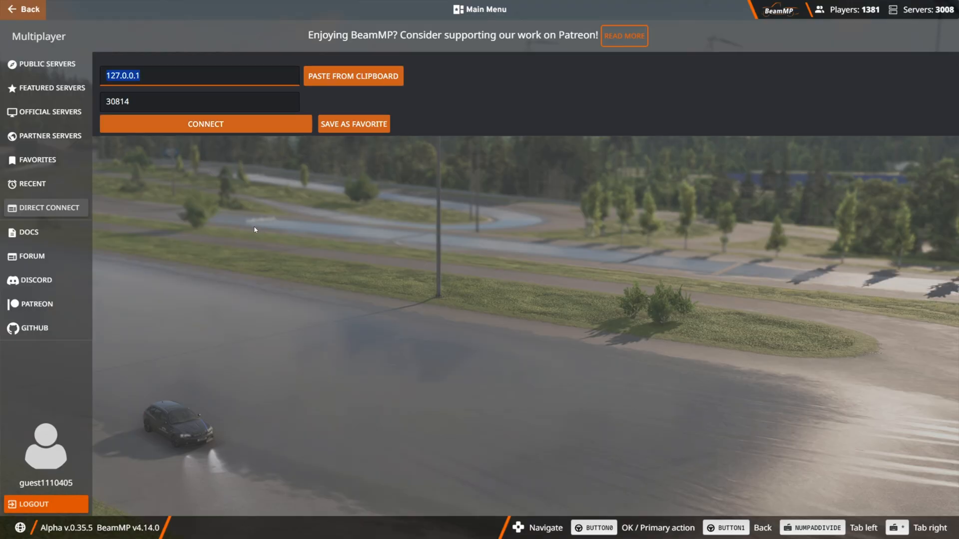
mouse_move(286, 262)
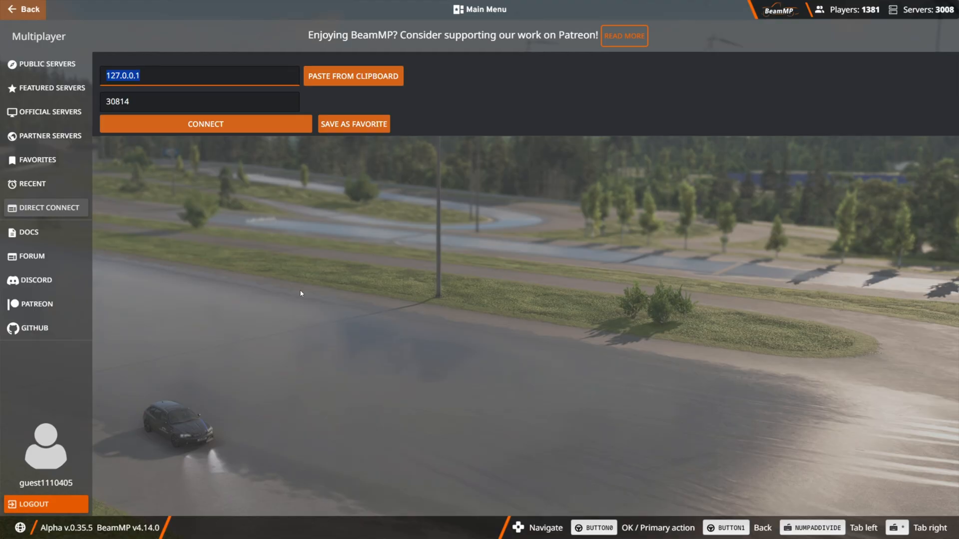
click(387, 529)
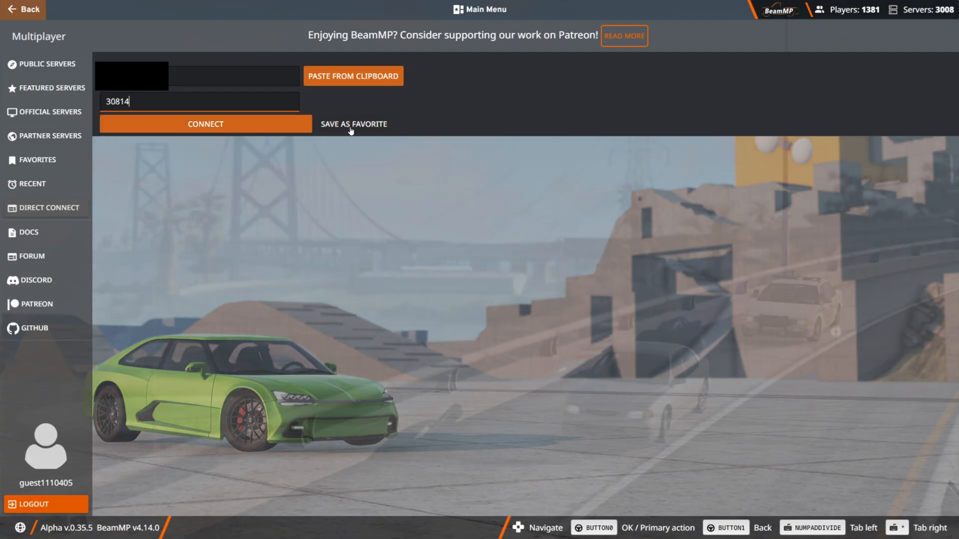
click(353, 124)
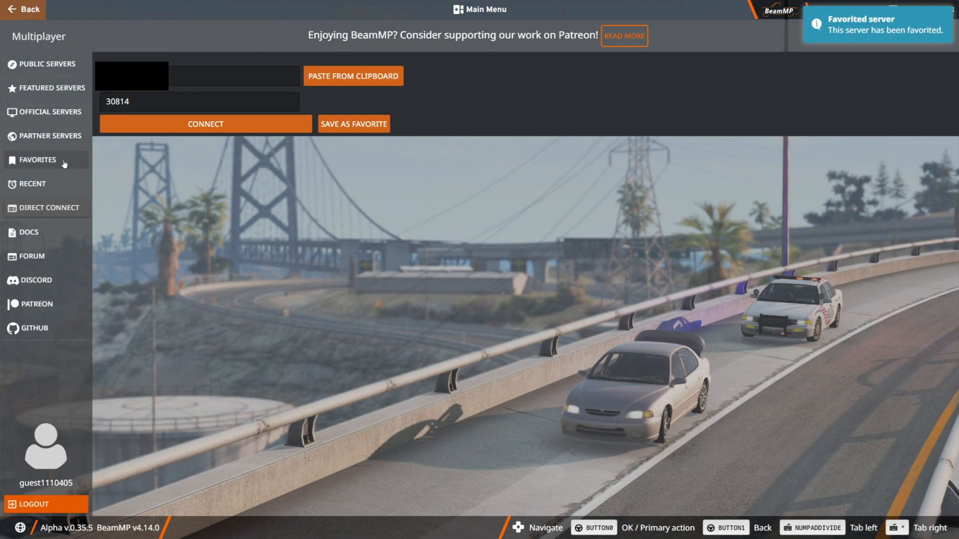
mouse_move(227, 112)
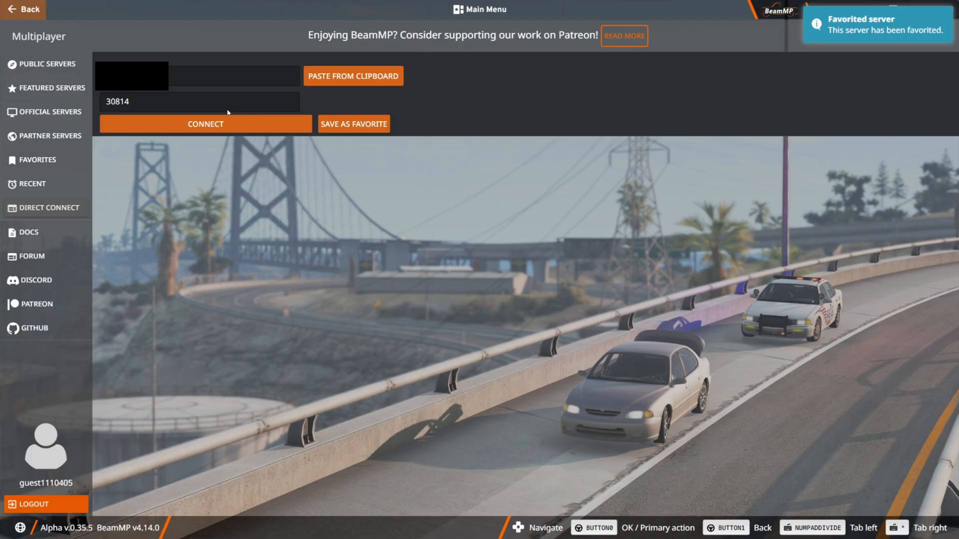
click(205, 124)
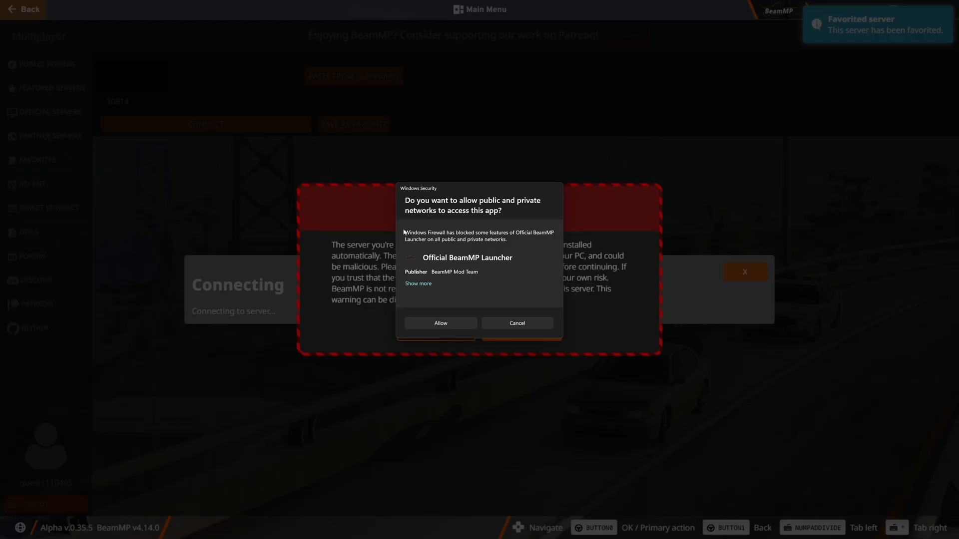
Allow the launcher through Windows Firewall, then download the server's mods and join.
click(439, 323)
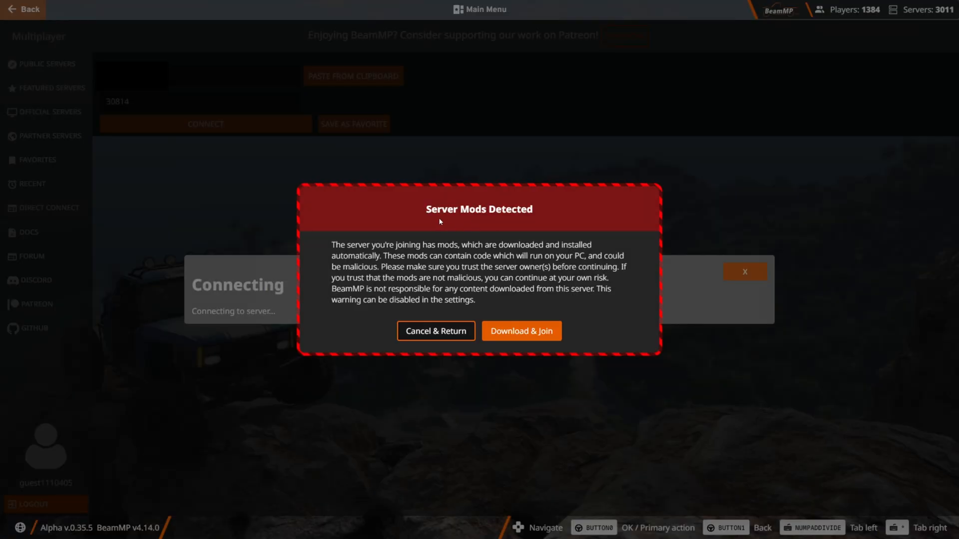
click(521, 331)
text(firewall)
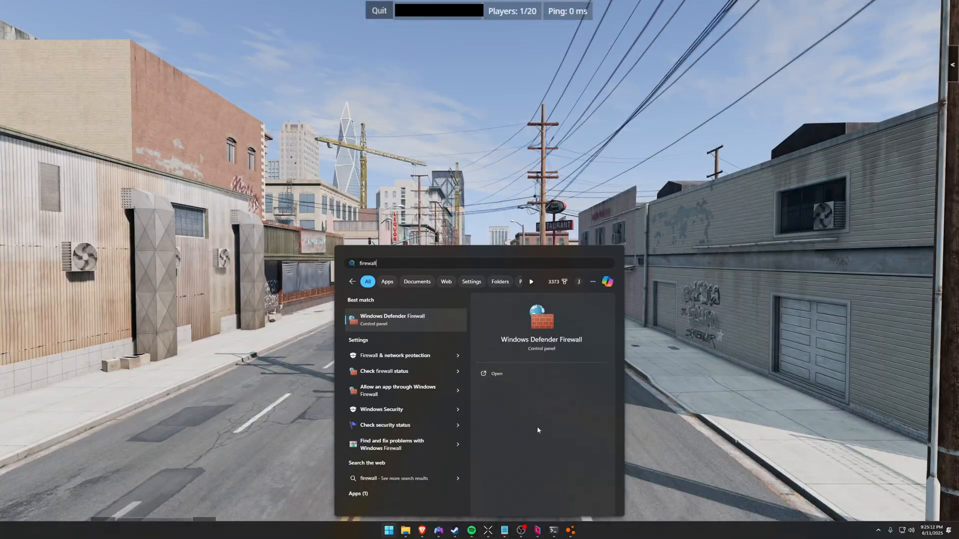
mouse_move(406, 311)
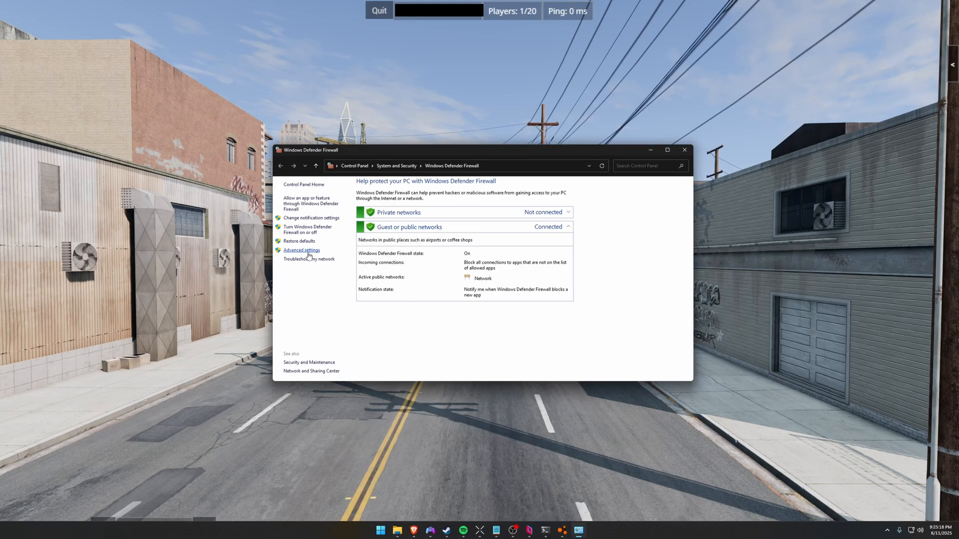
Open the Windows Defender Firewall advanced settings.
click(302, 250)
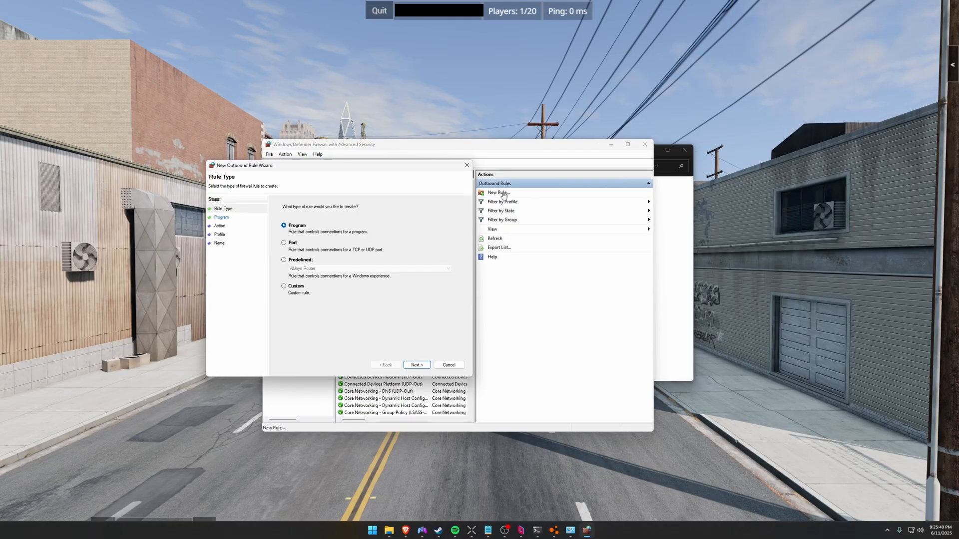
Make the outbound rule a Port rule for TCP specific remote port 30814.
click(284, 242)
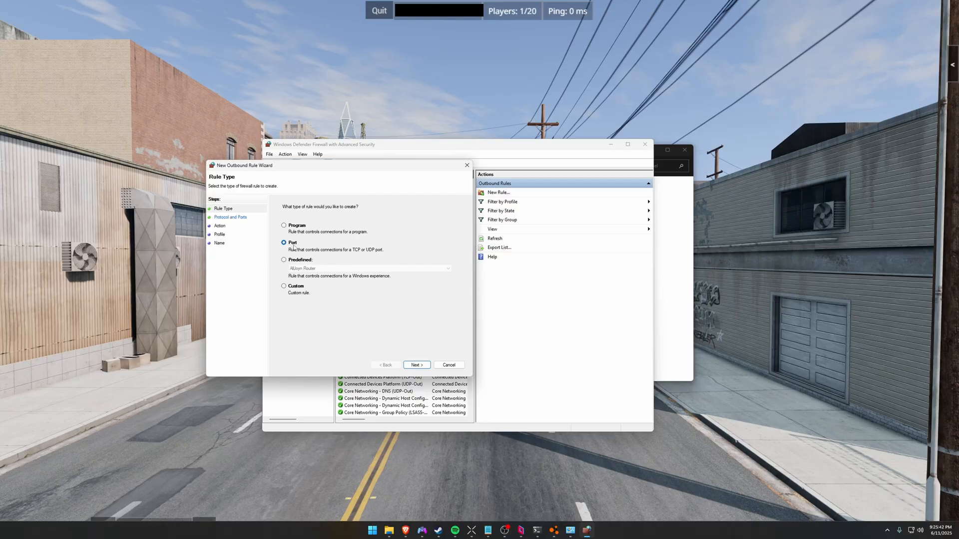
click(415, 364)
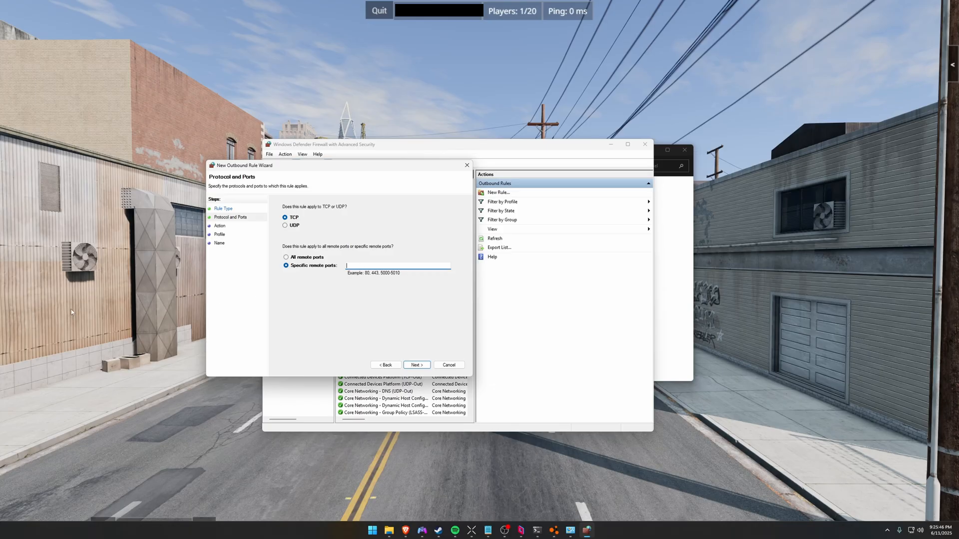
text(30814)
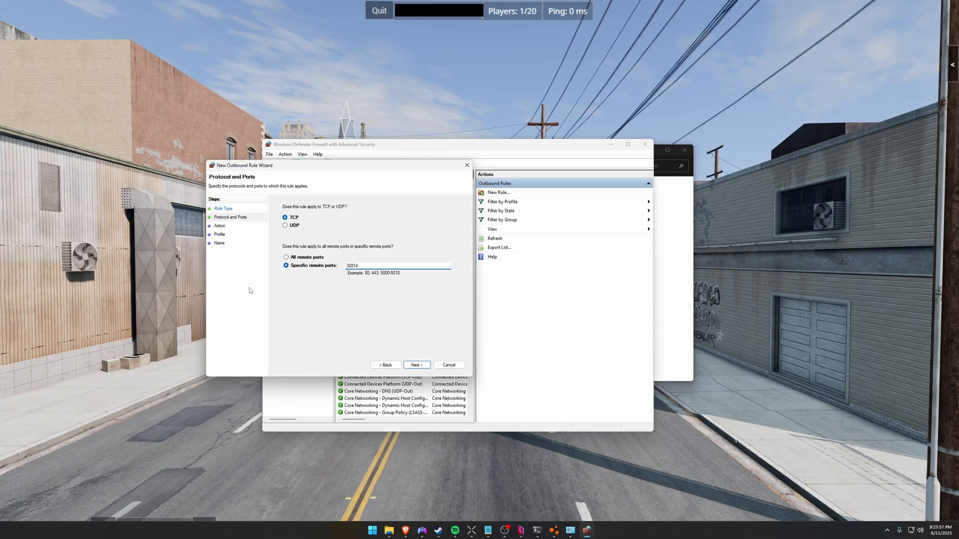
click(397, 266)
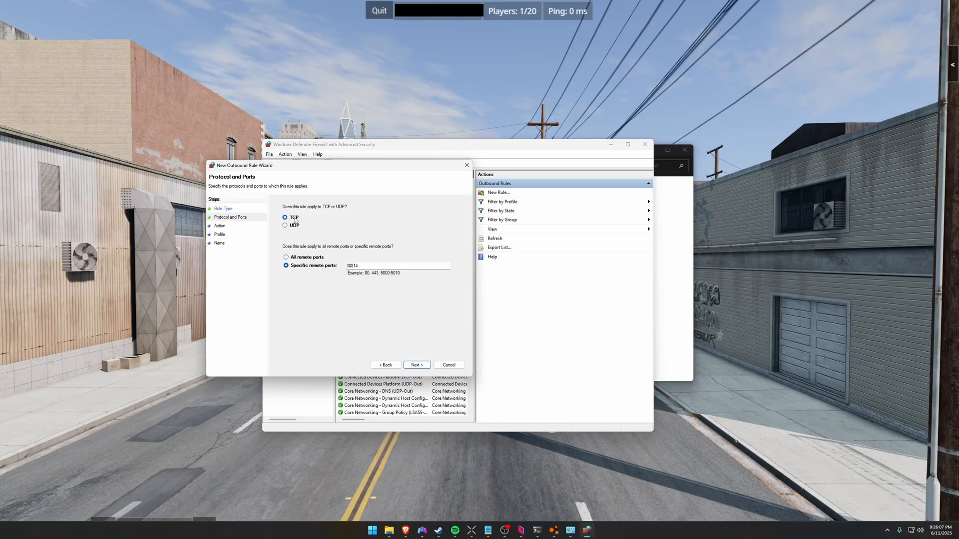
mouse_move(412, 231)
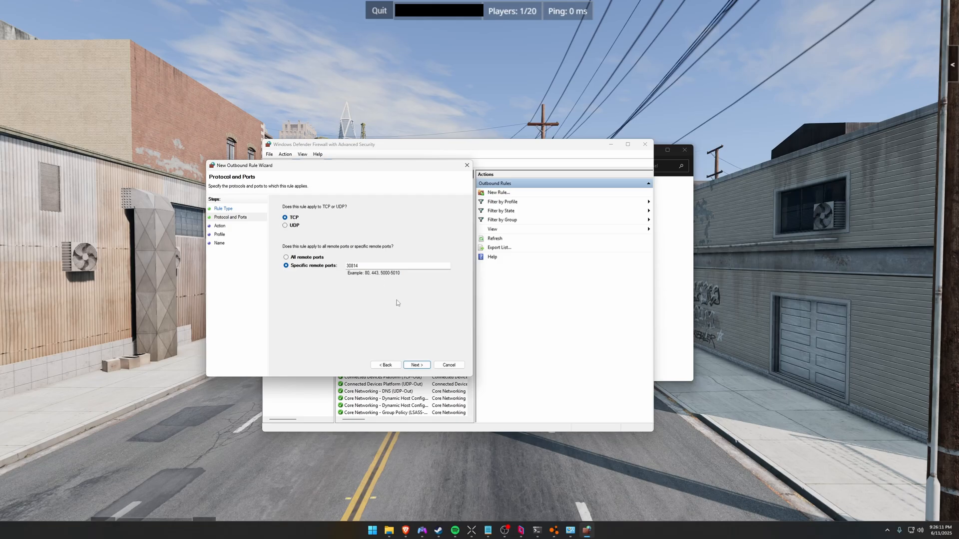
click(415, 364)
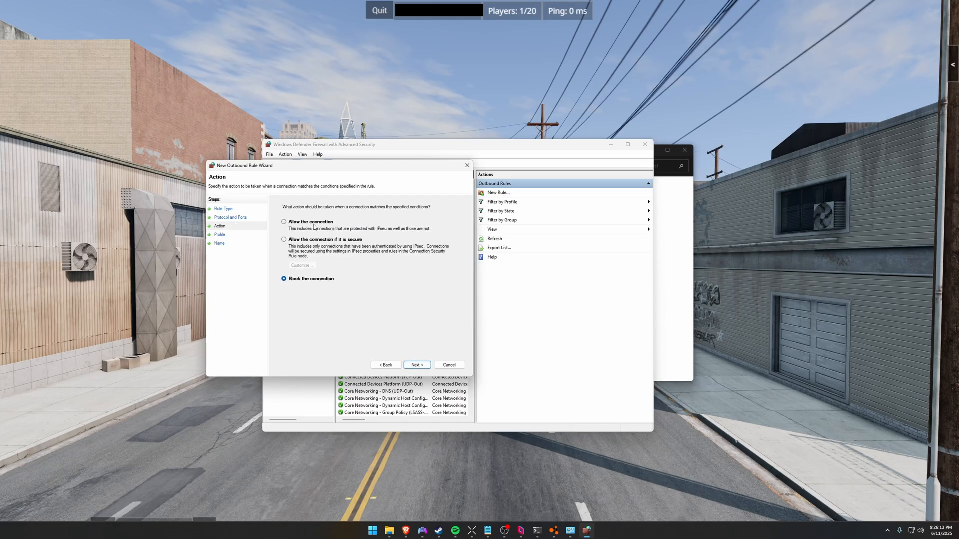
Keep the default action and all profiles, name the rule BeamNG TCP and finish.
click(415, 365)
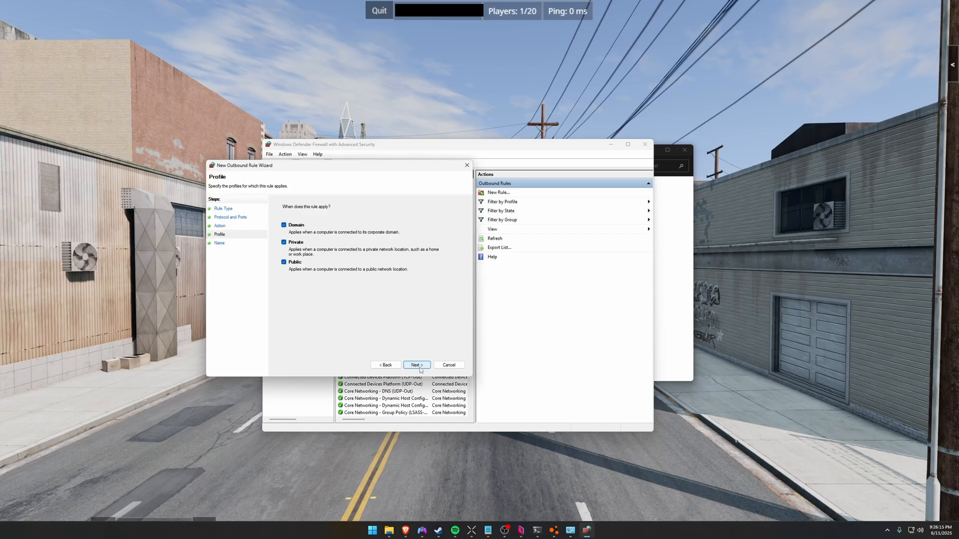
click(415, 366)
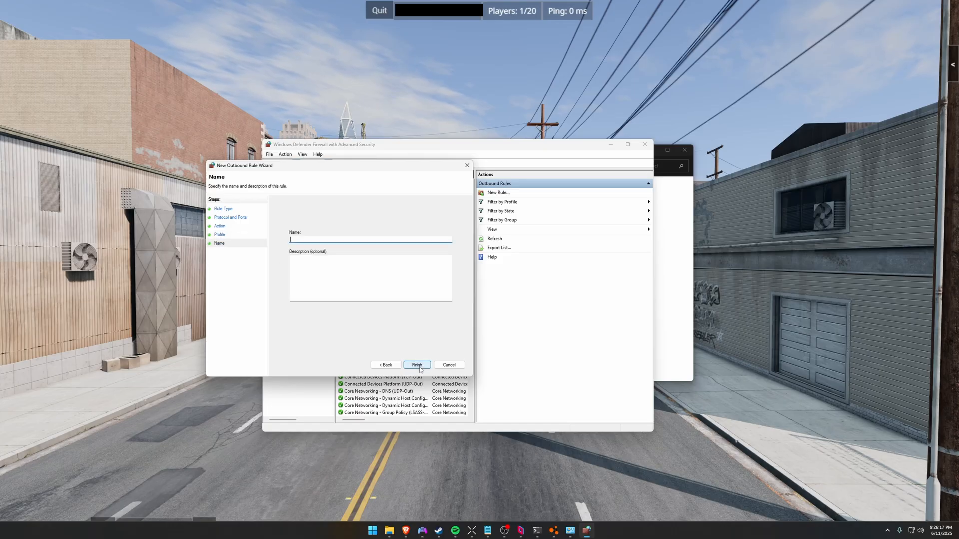
text(BeamNG)
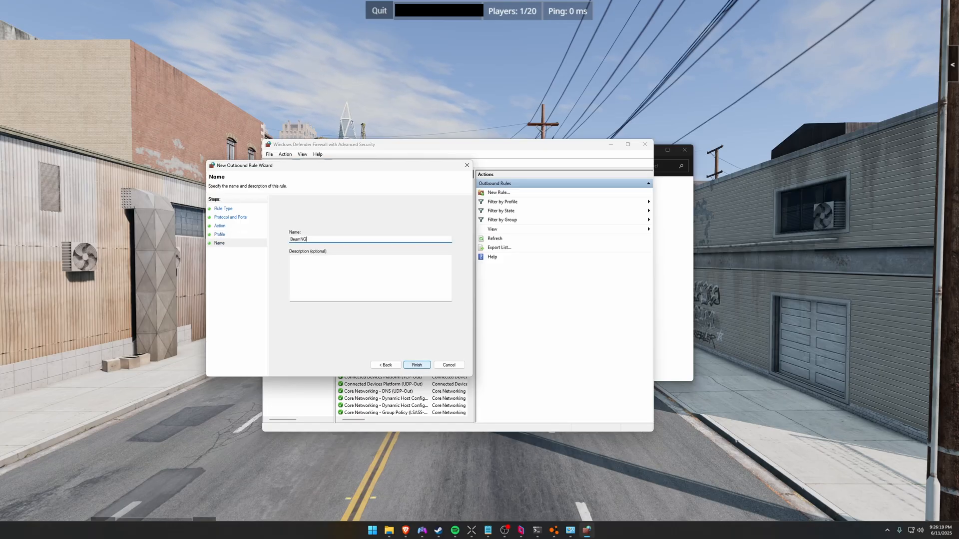
text(TCP)
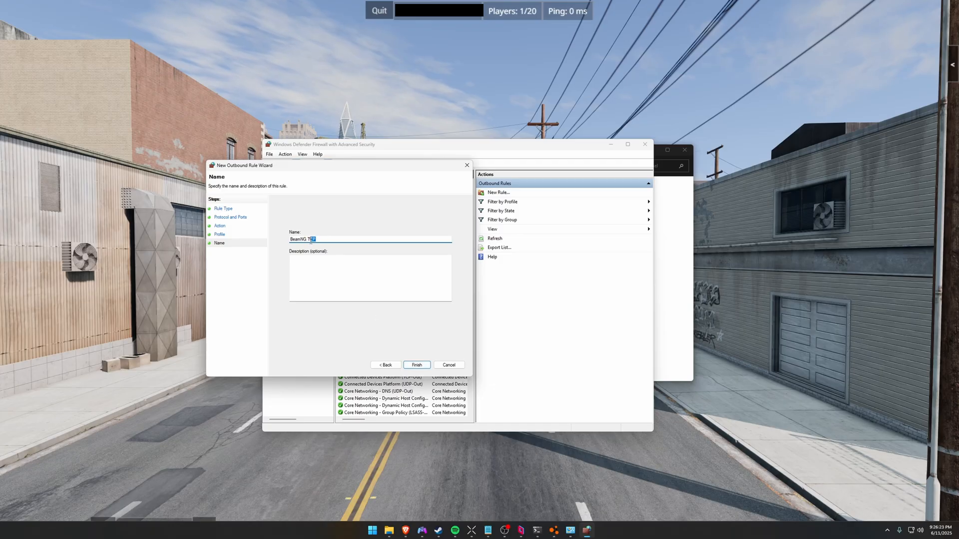
click(416, 366)
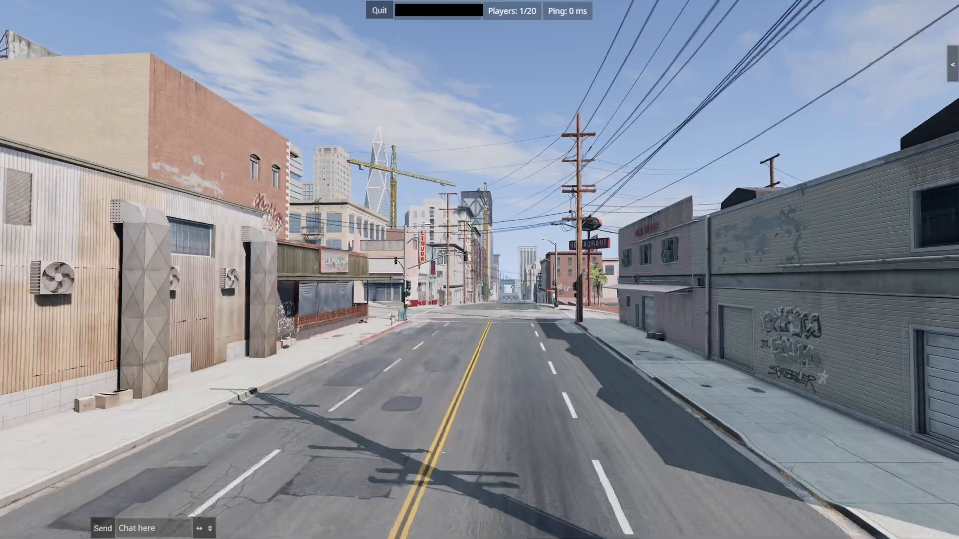